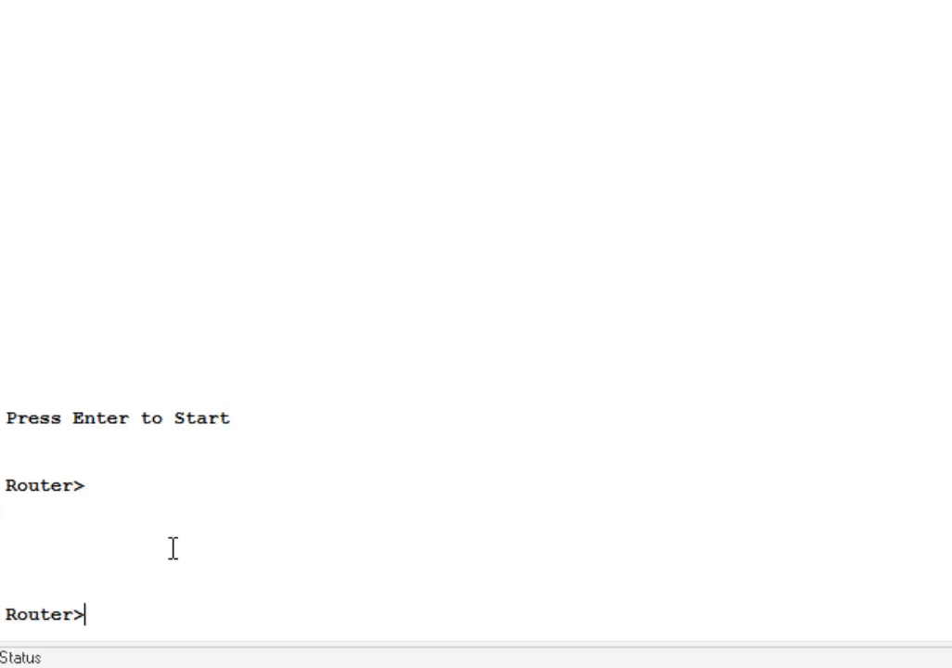
pyautogui.moveTo(79, 620)
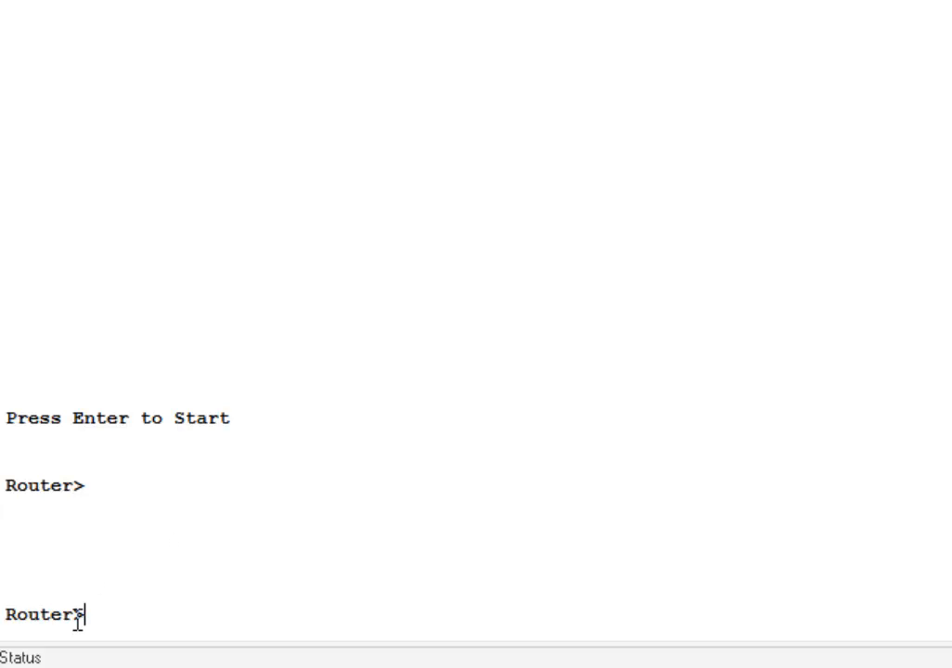
pyautogui.moveTo(222, 615)
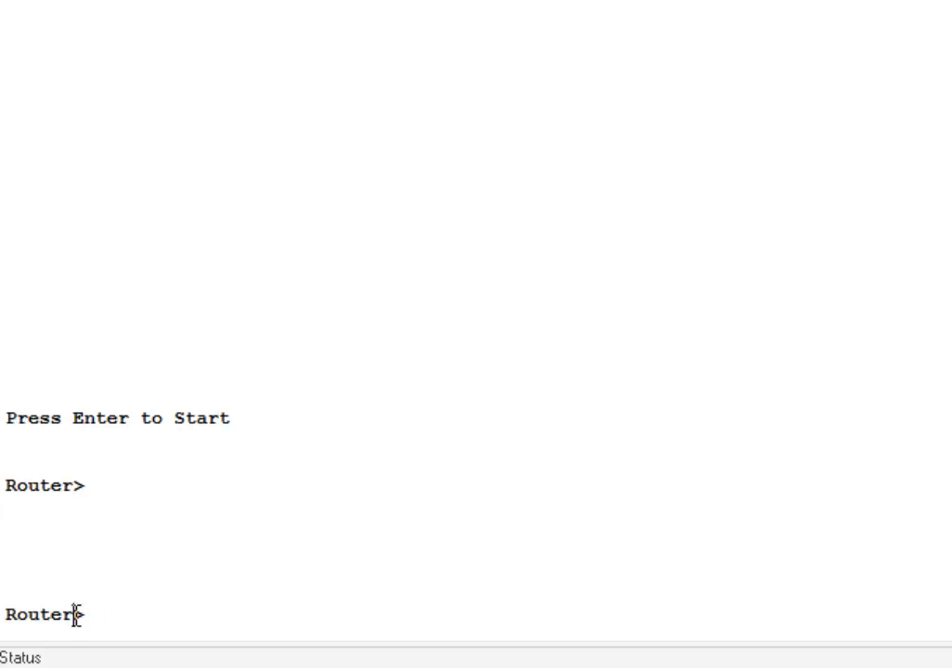
pyautogui.moveTo(223, 615)
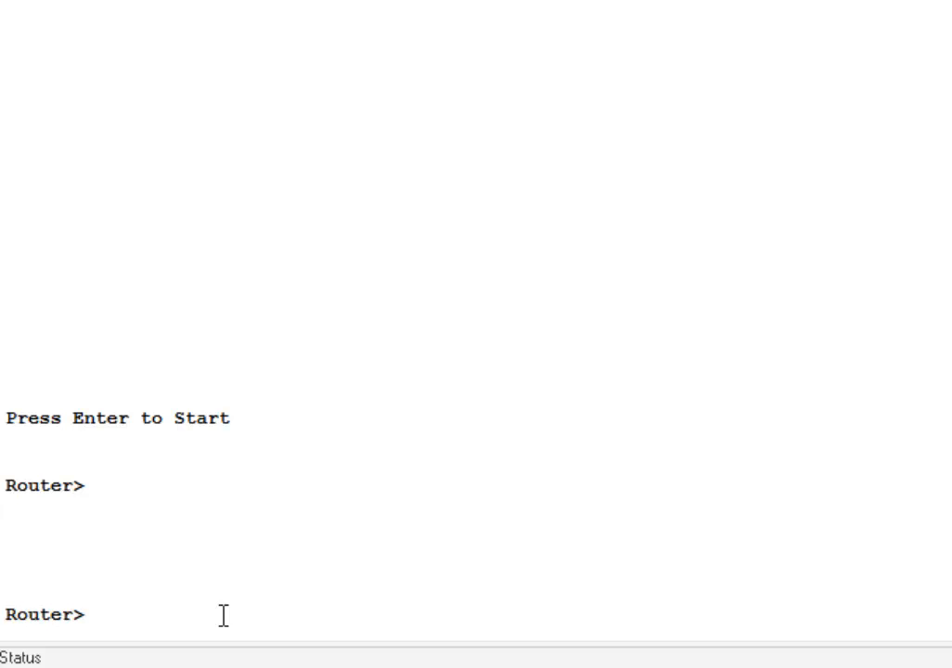
# Click into the console and bring up several empty Router> user-mode prompts
pyautogui.click(85, 615)
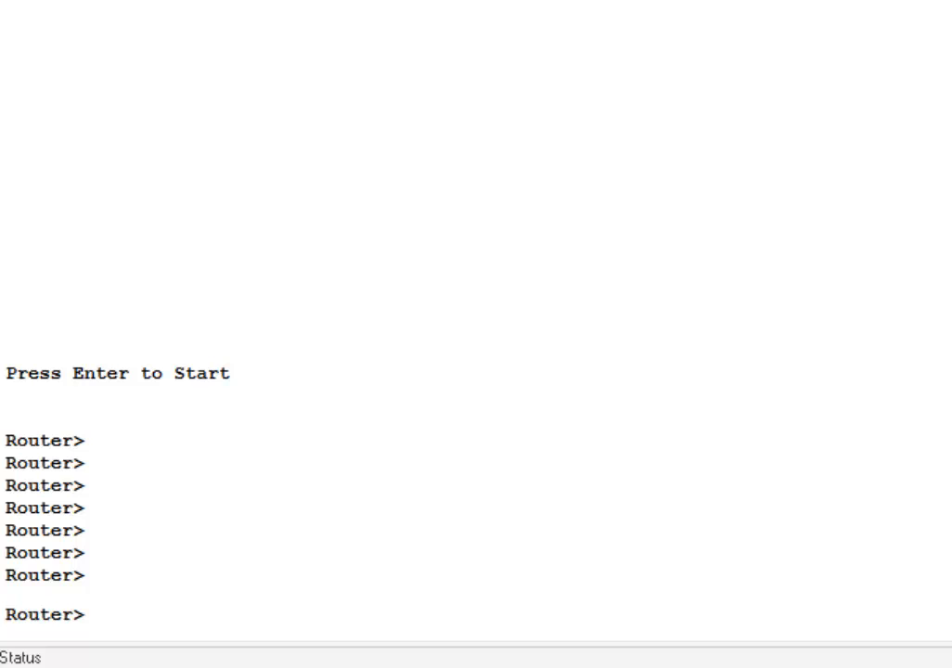
pyautogui.click(83, 615)
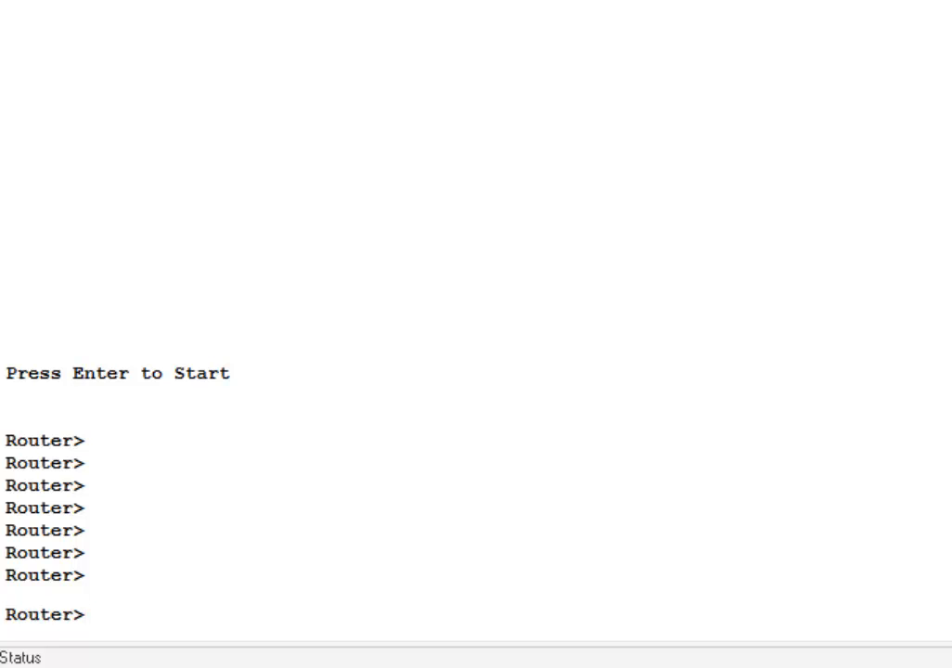
# List all user-mode commands with ? and scroll through the full listing
pyautogui.write('?')
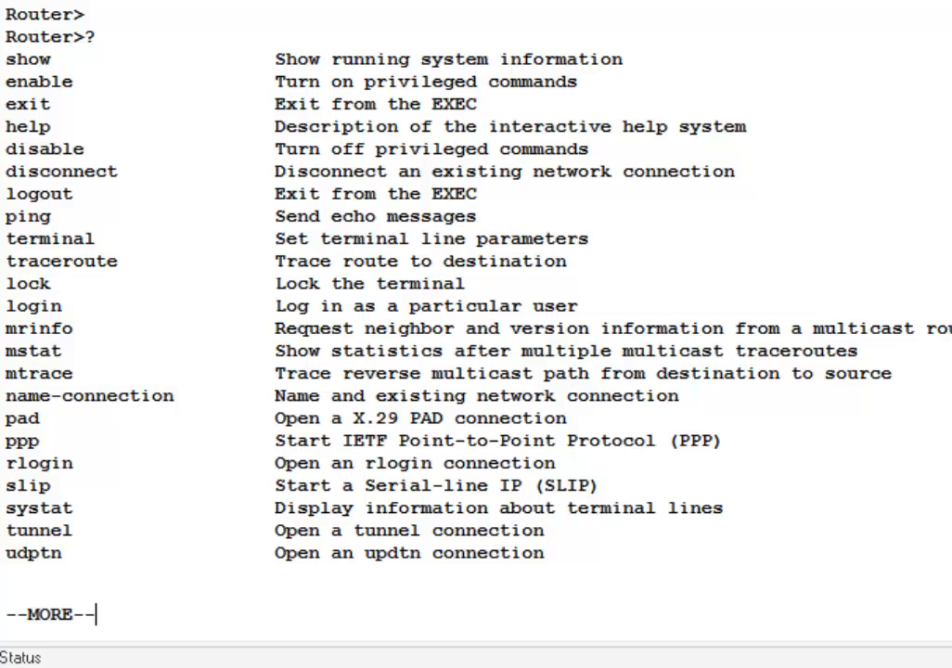
pyautogui.scroll(-3)
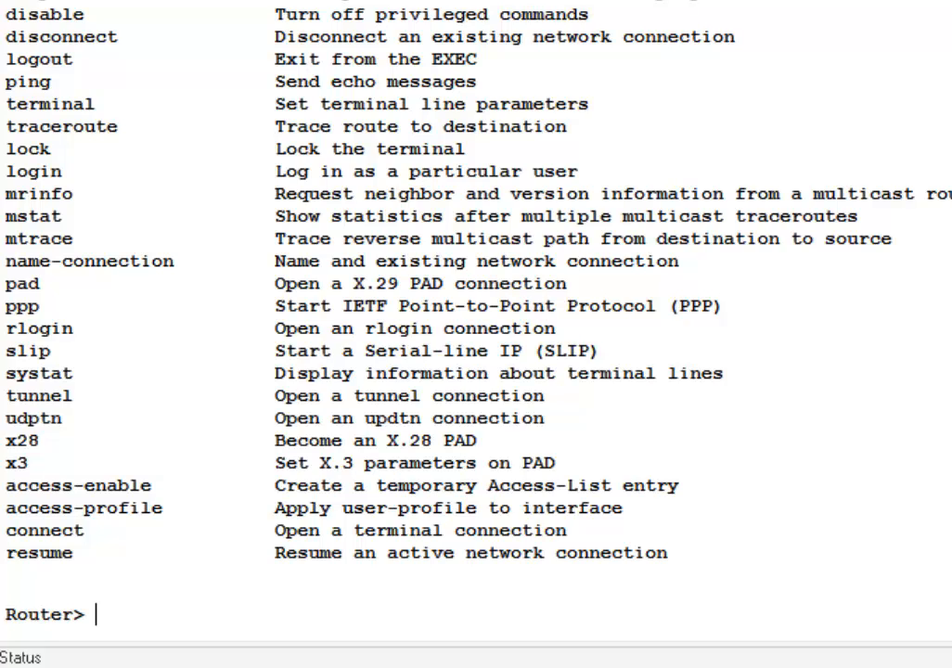
# Run enable, disable, enable again, then exit to end the session
pyautogui.write('enable')
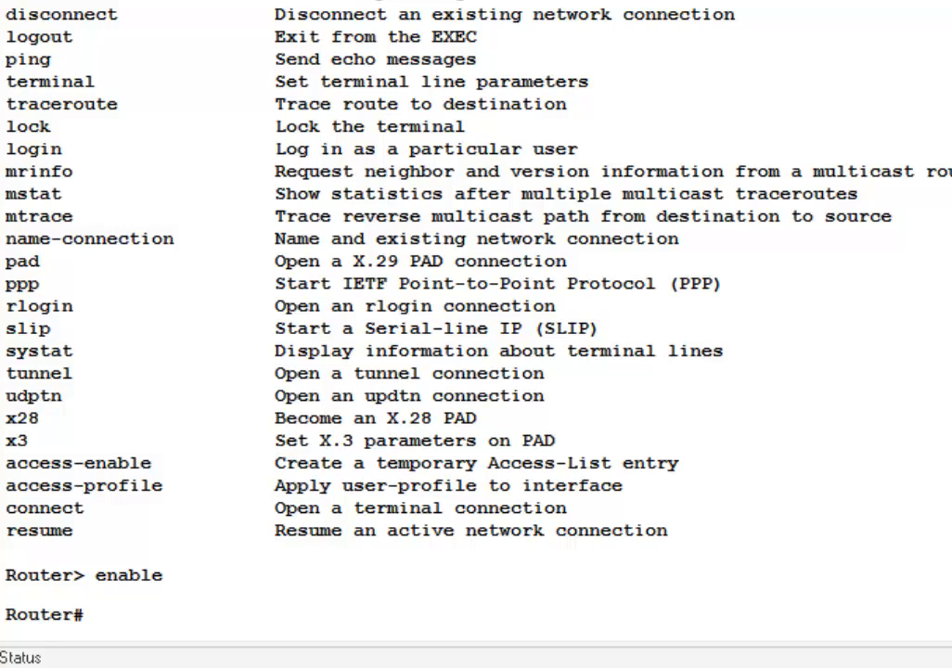
pyautogui.write('disable')
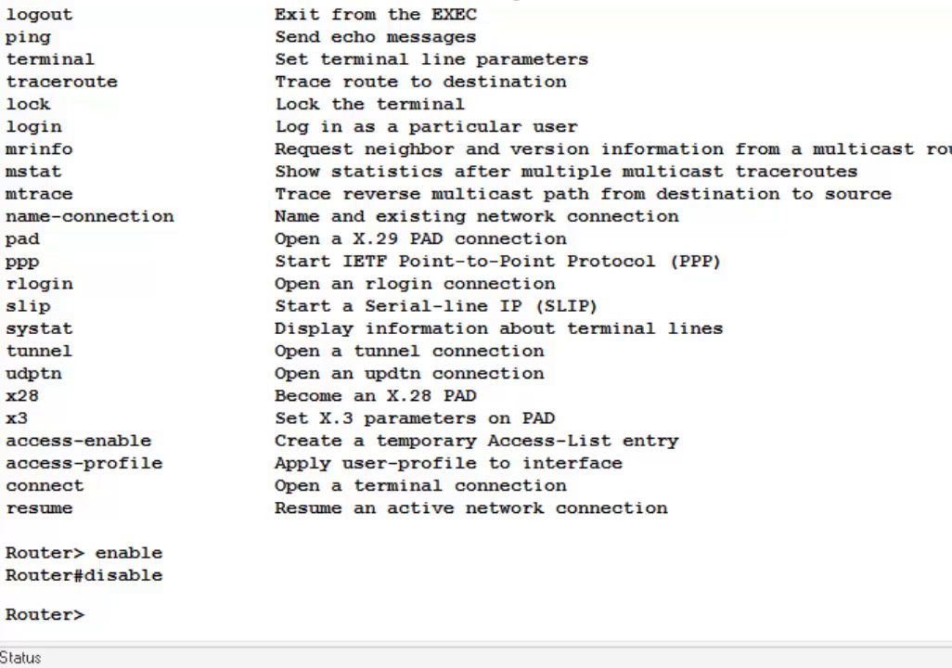
pyautogui.write('enable')
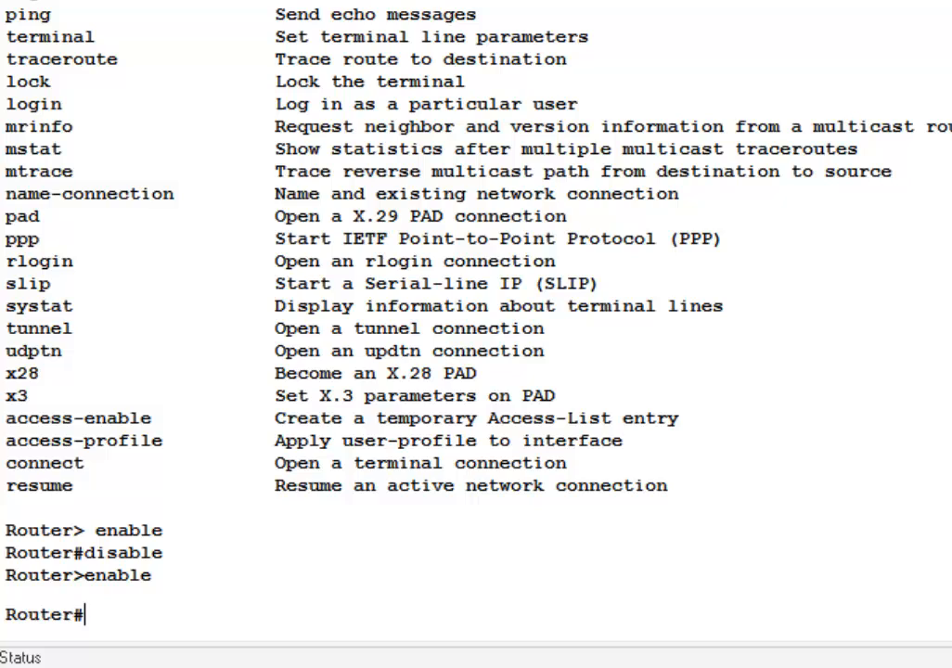
pyautogui.write('exit')
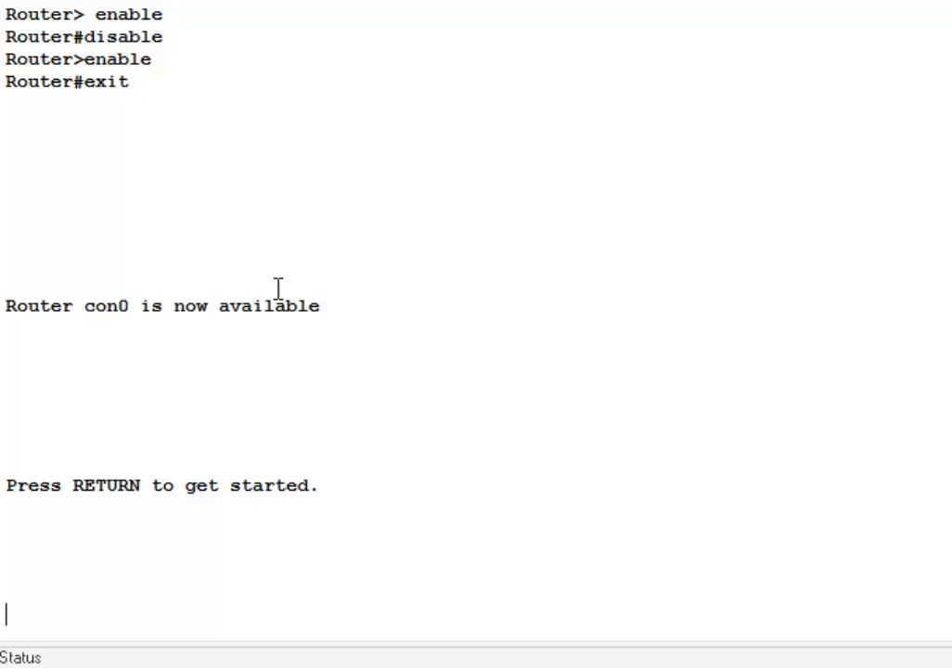
pyautogui.moveTo(195, 240)
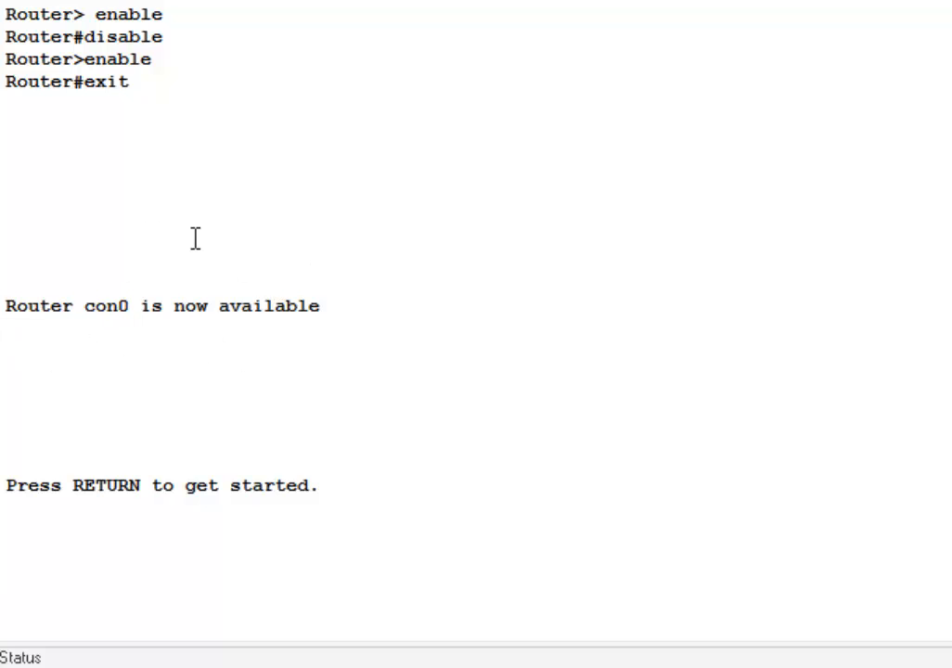
pyautogui.moveTo(264, 371)
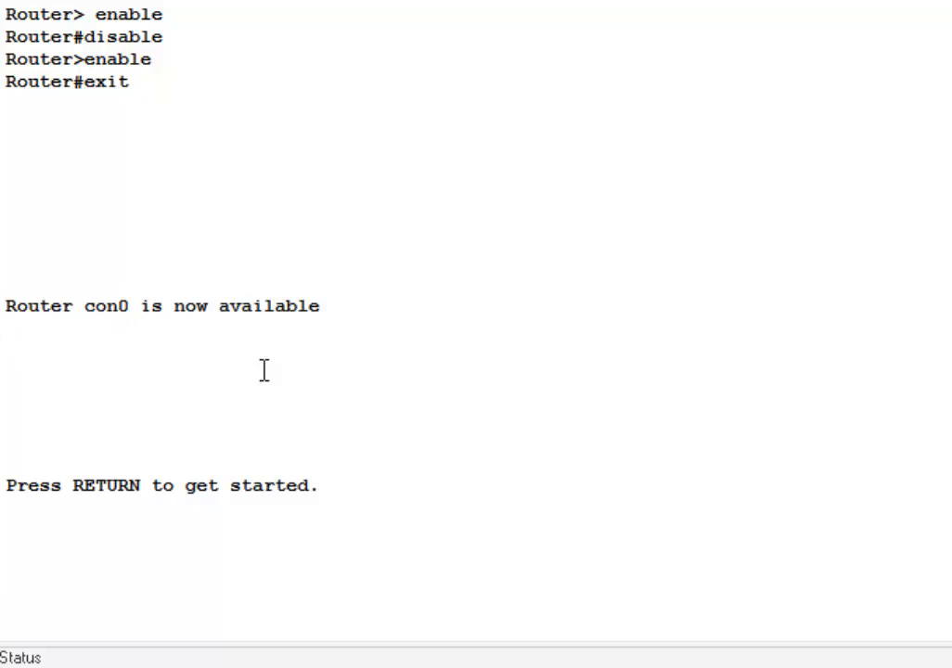
pyautogui.moveTo(297, 550)
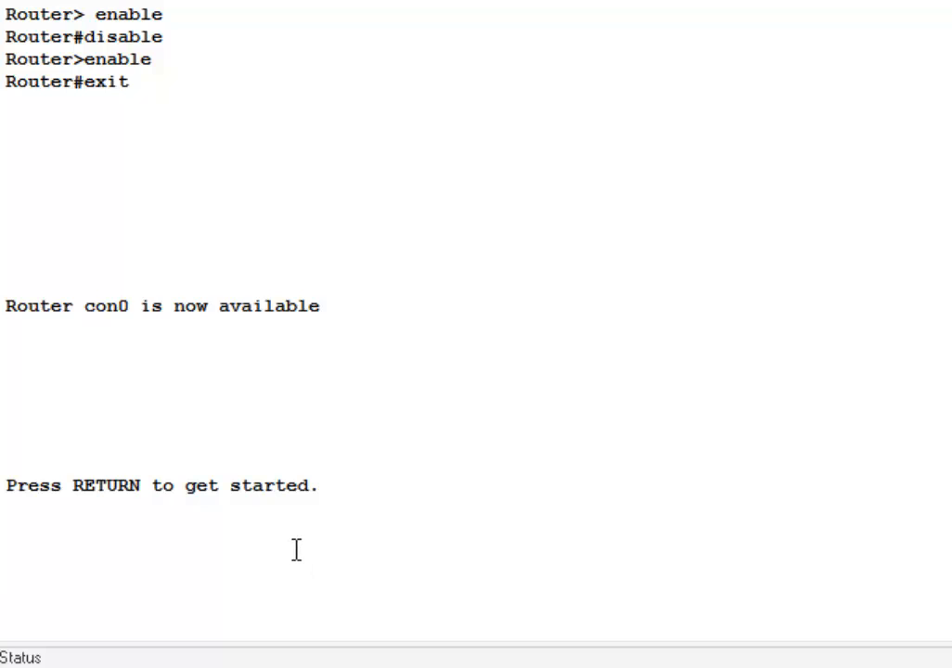
# Start a new session, enter enable, then configure terminal for global configuration mode
pyautogui.press('Return')
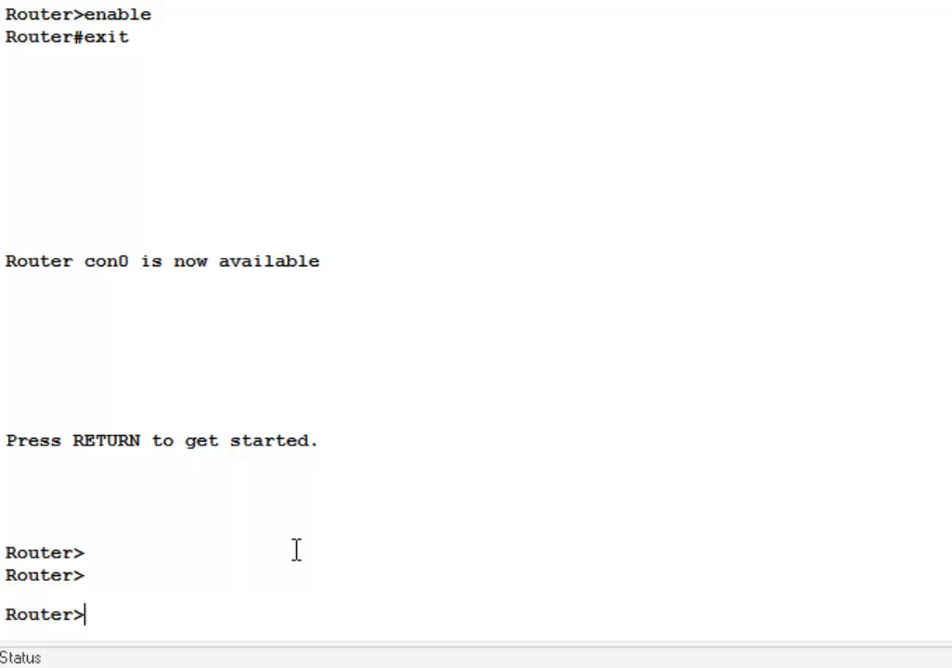
pyautogui.write('enable')
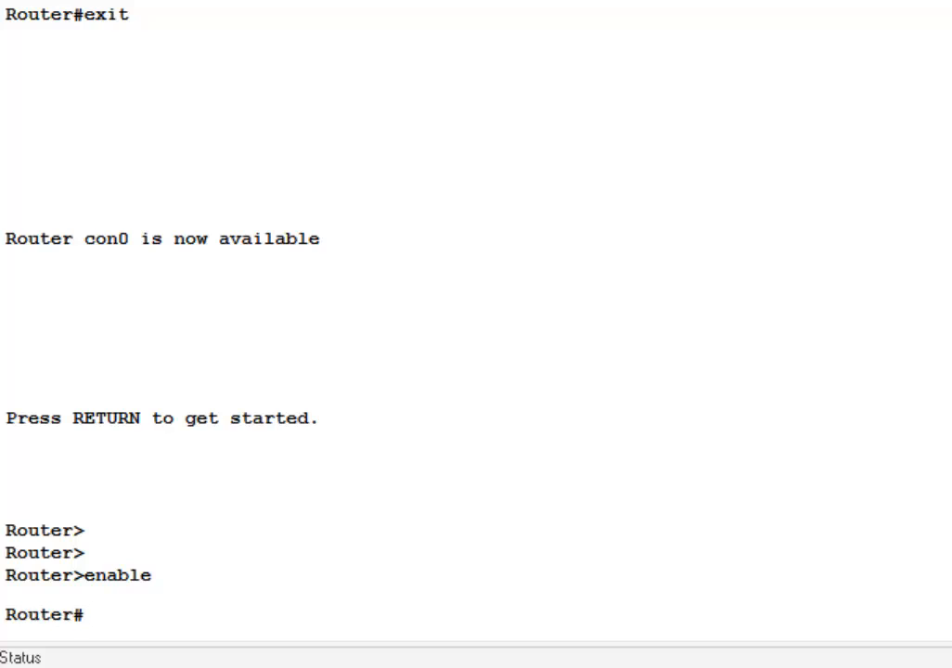
pyautogui.moveTo(479, 486)
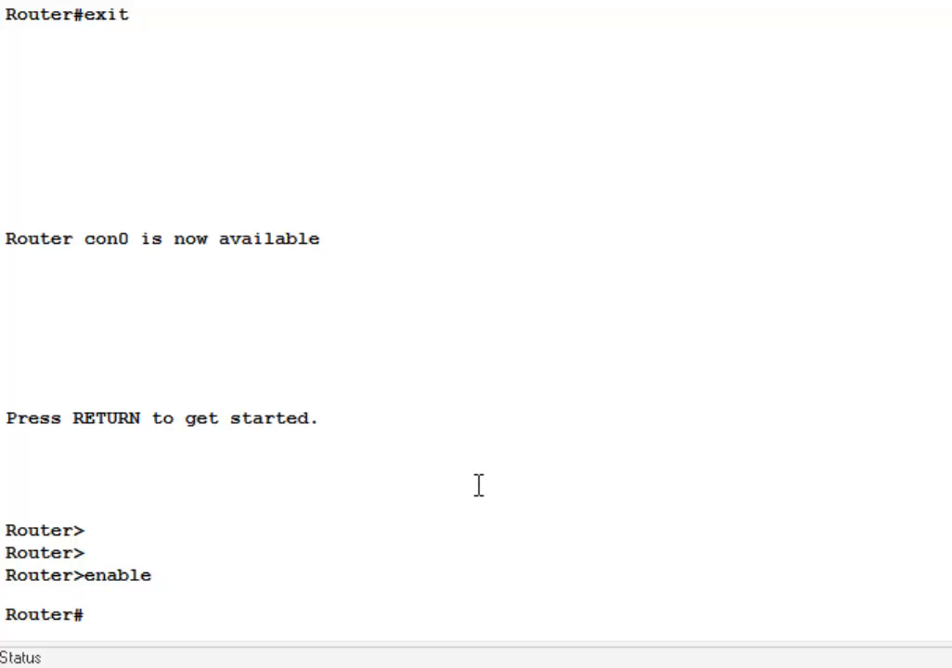
pyautogui.write('confi')
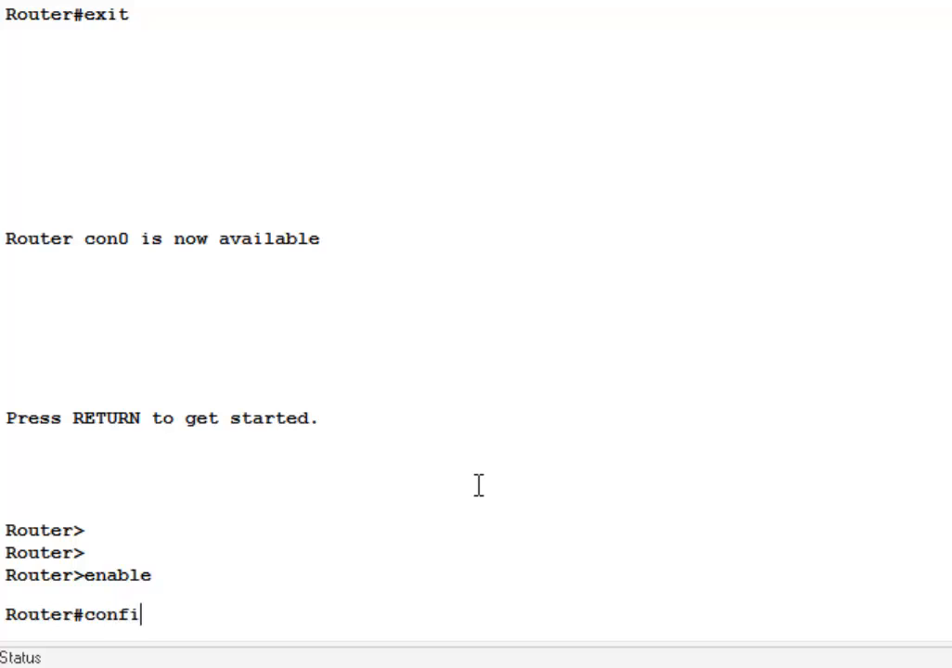
pyautogui.write('gure termin')
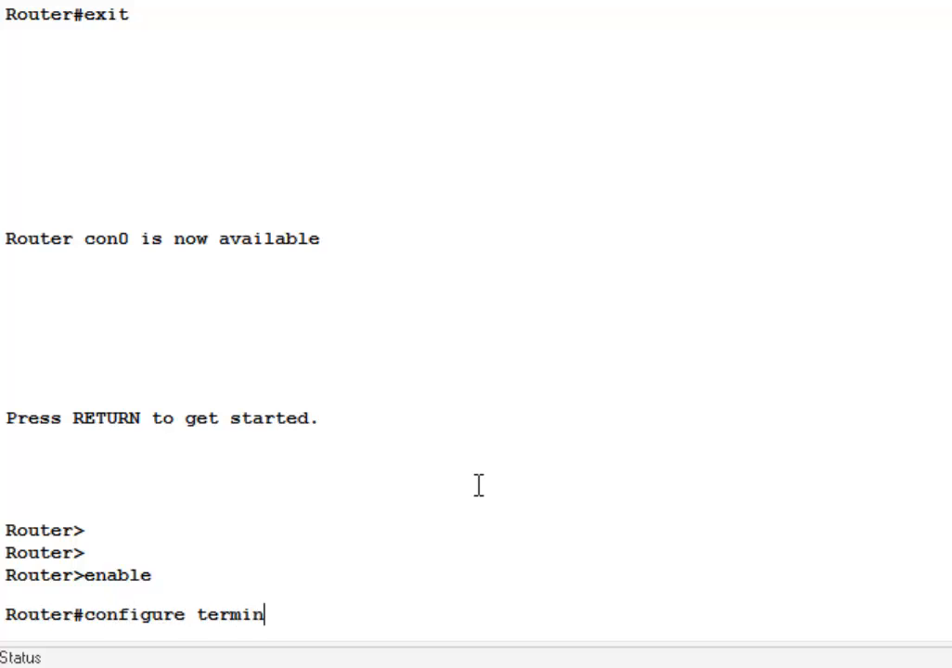
pyautogui.press('Return')
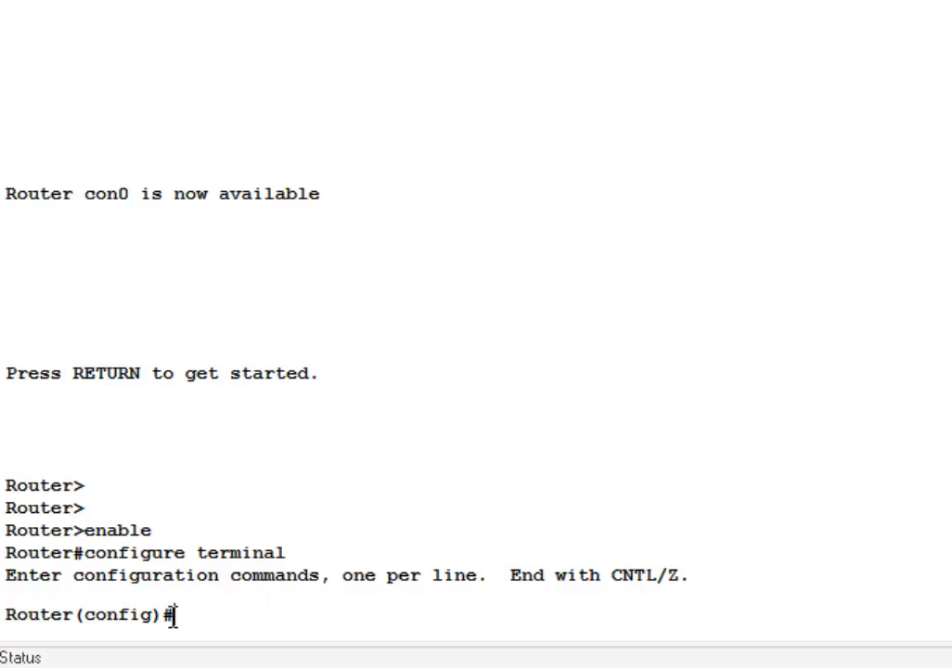
# Exit global configuration mode back to the Router# prompt
pyautogui.doubleClick(111, 614)
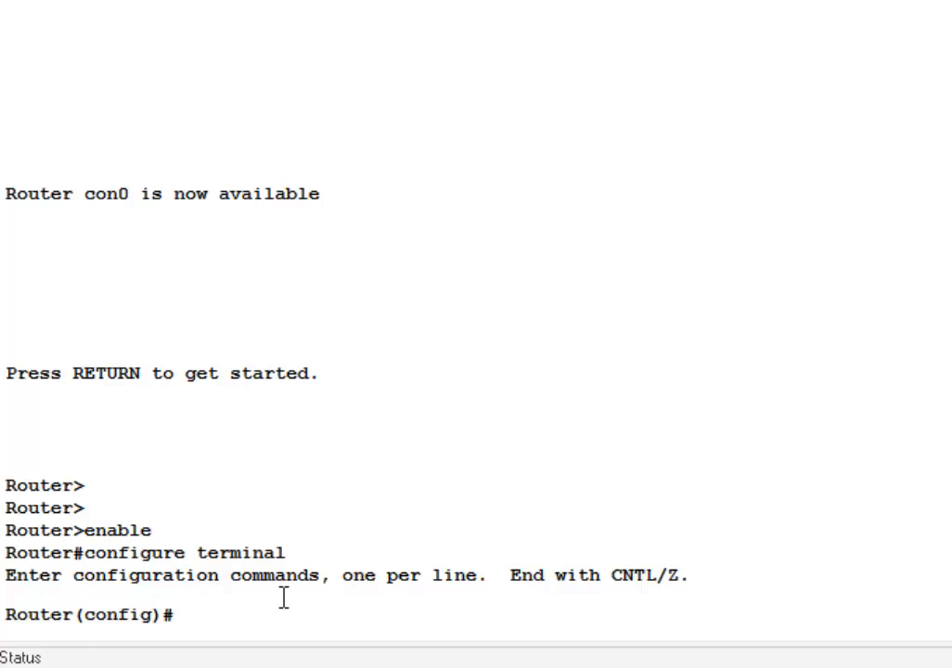
pyautogui.write('e')
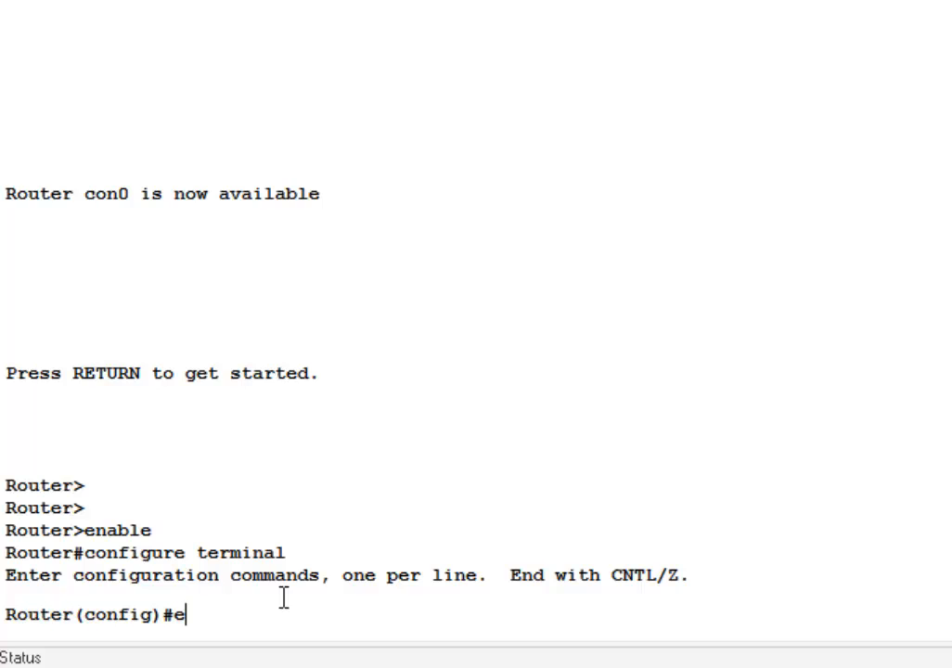
pyautogui.press('Return')
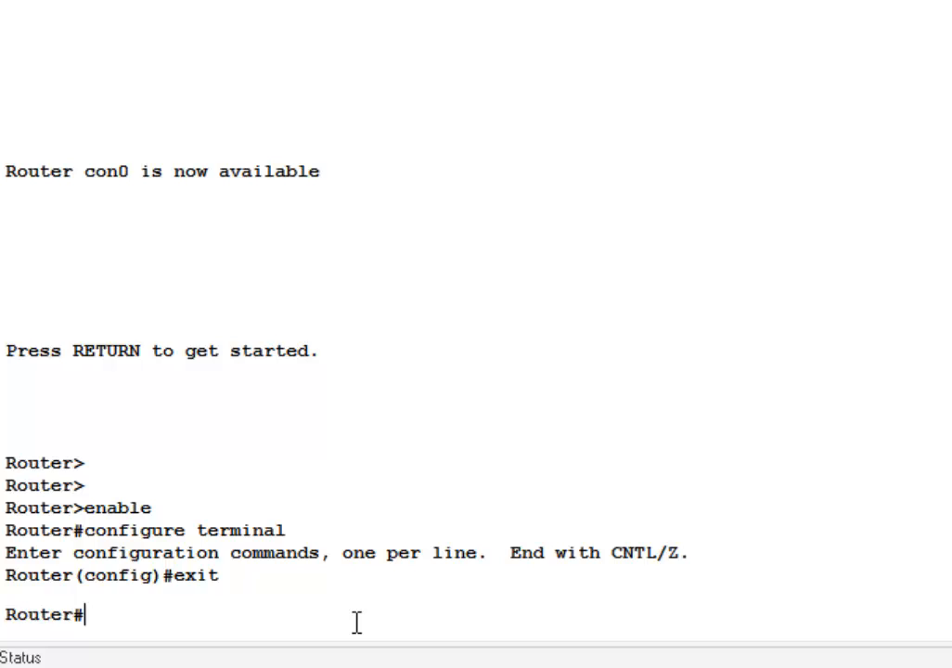
# Page through the full privileged-mode ? listing, then type show ? for show options
pyautogui.write('?')
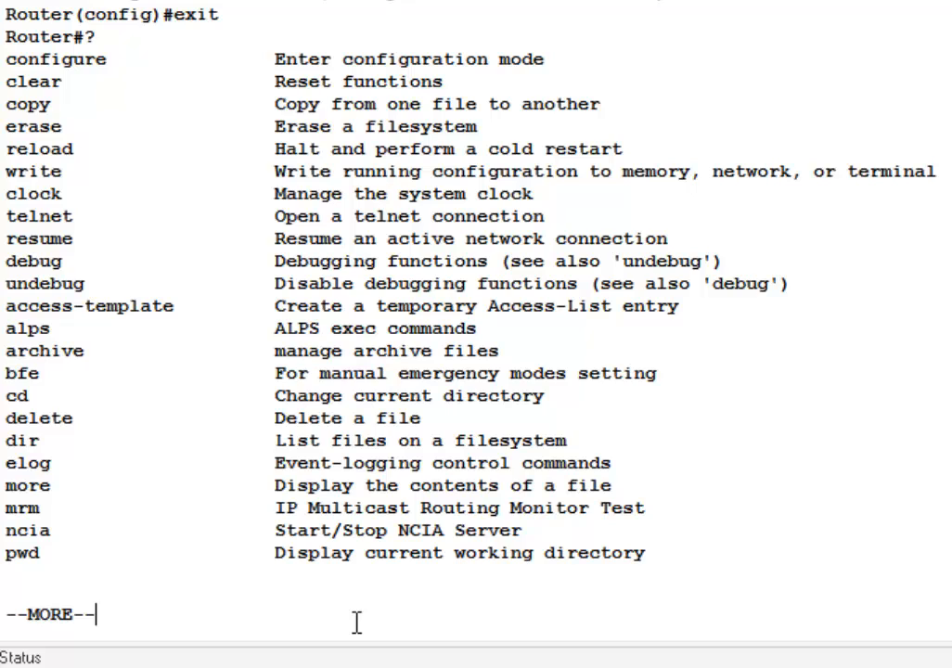
pyautogui.press('space')
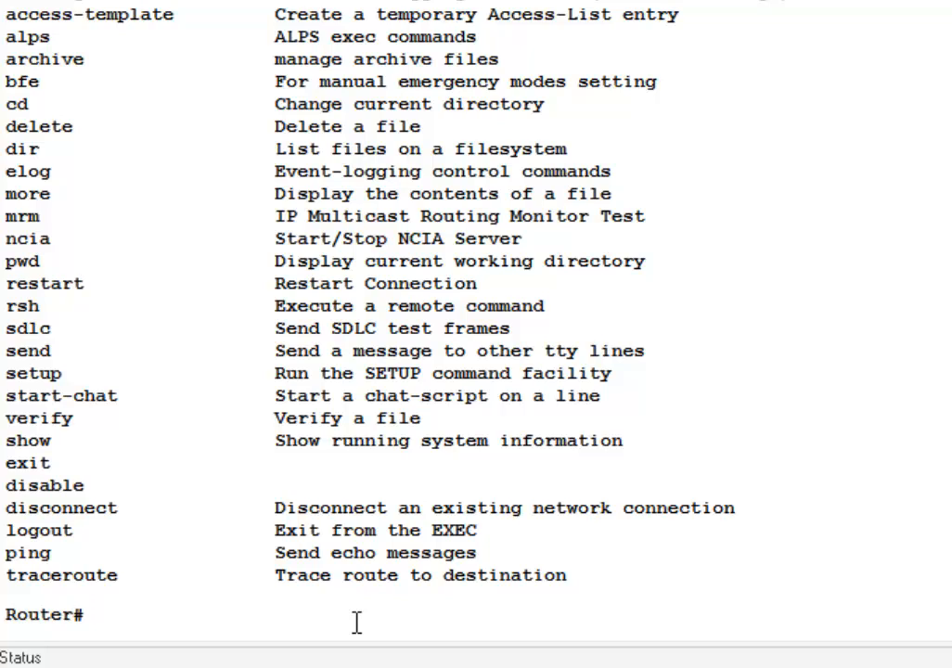
pyautogui.click(93, 614)
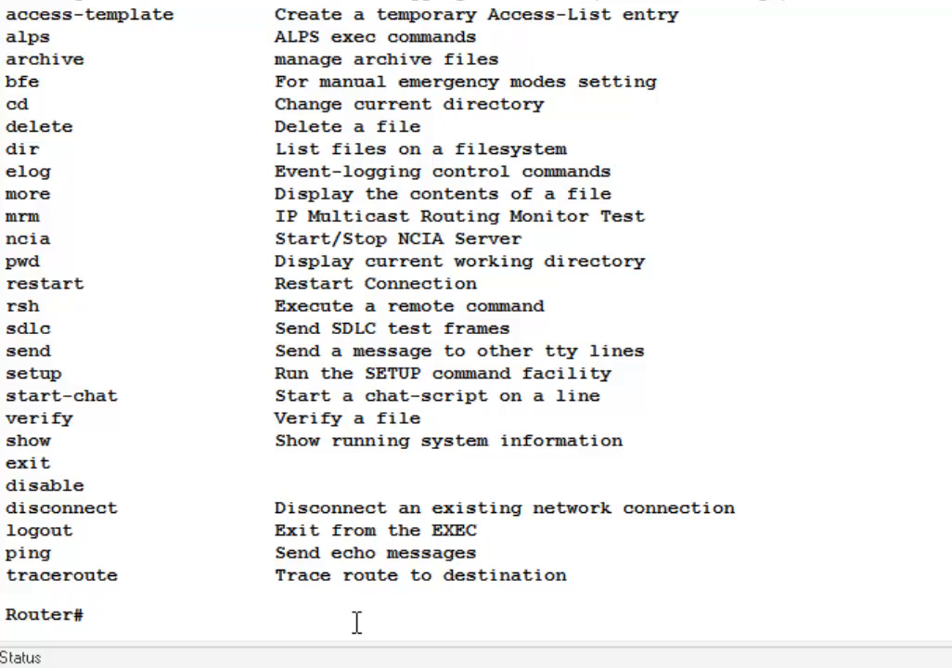
pyautogui.write('show ?')
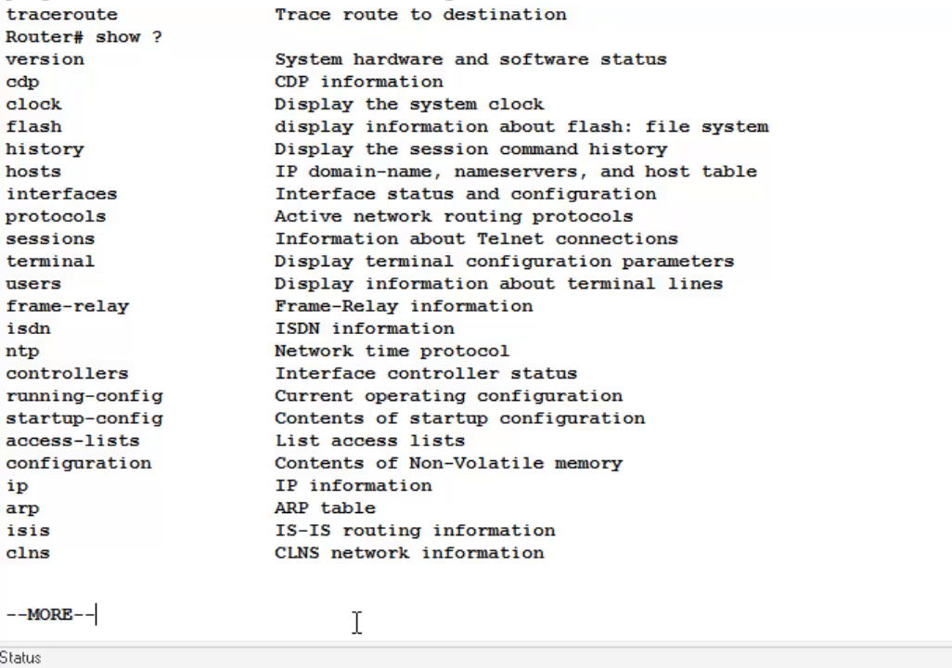
# Finish the show options list, then run show running-config
pyautogui.press('space')
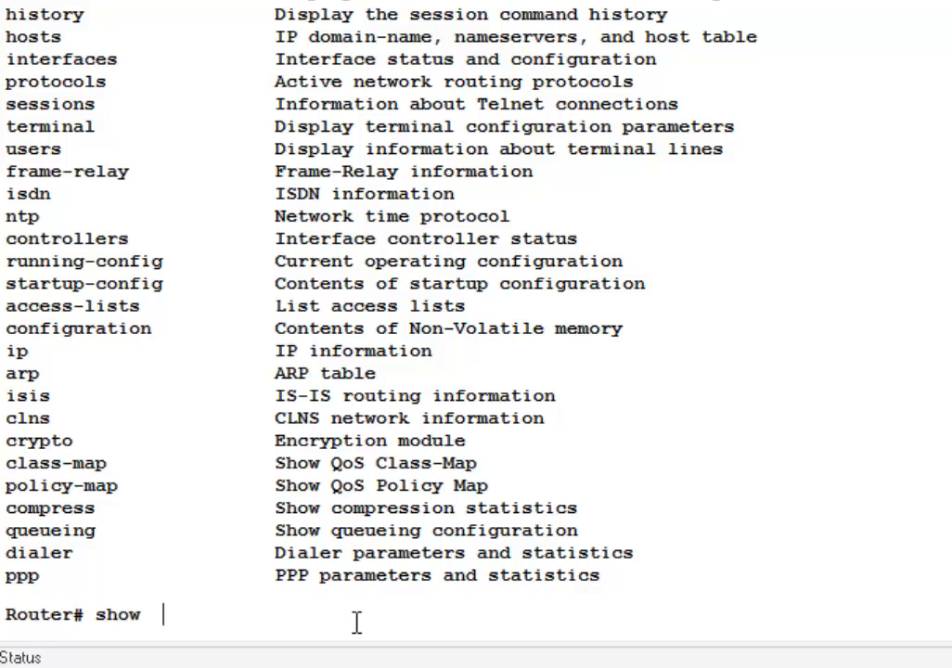
pyautogui.write('run')
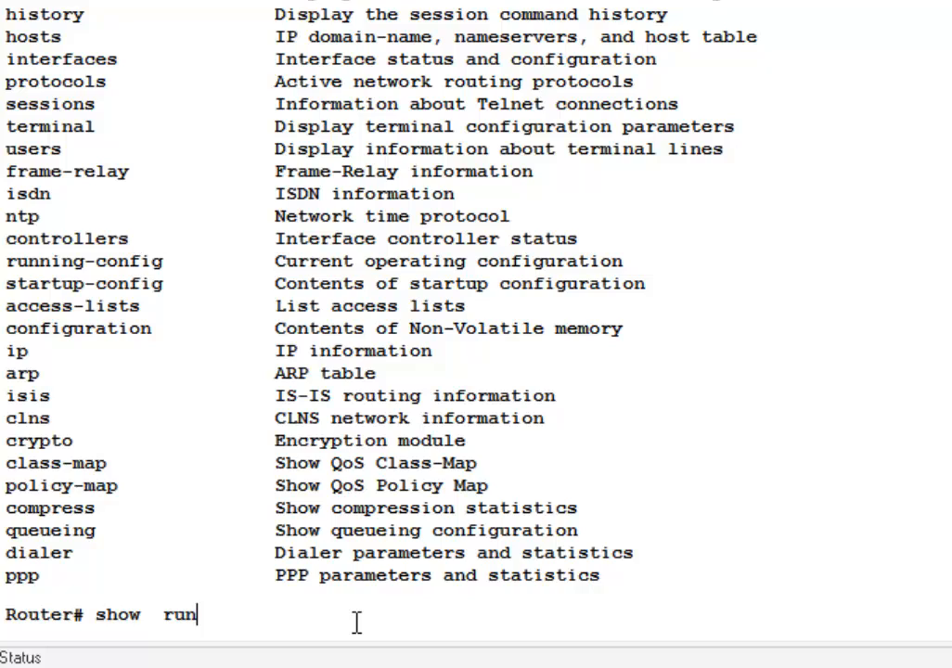
pyautogui.write('ning')
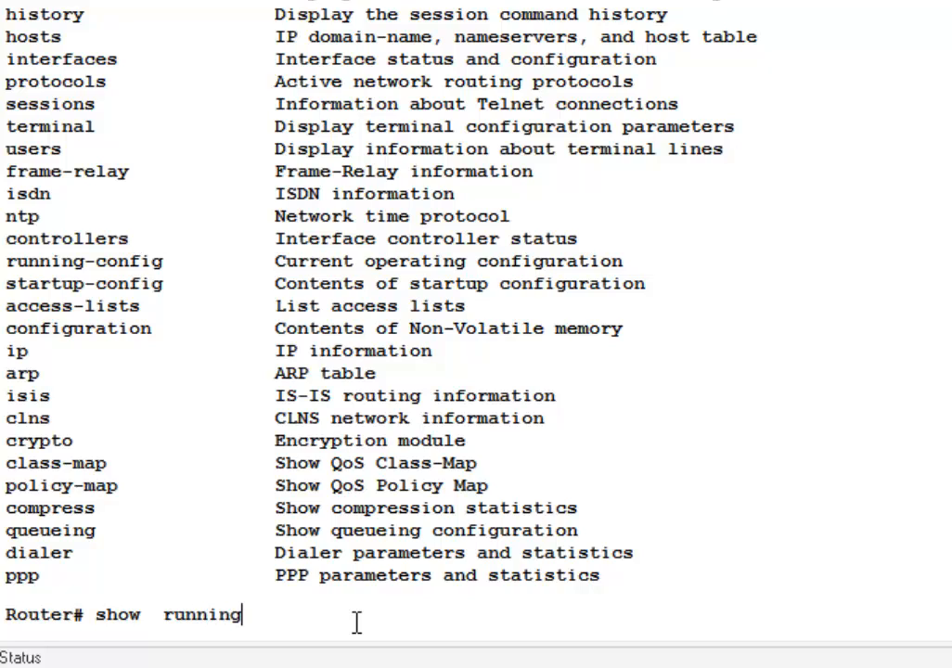
pyautogui.write('-cojn')
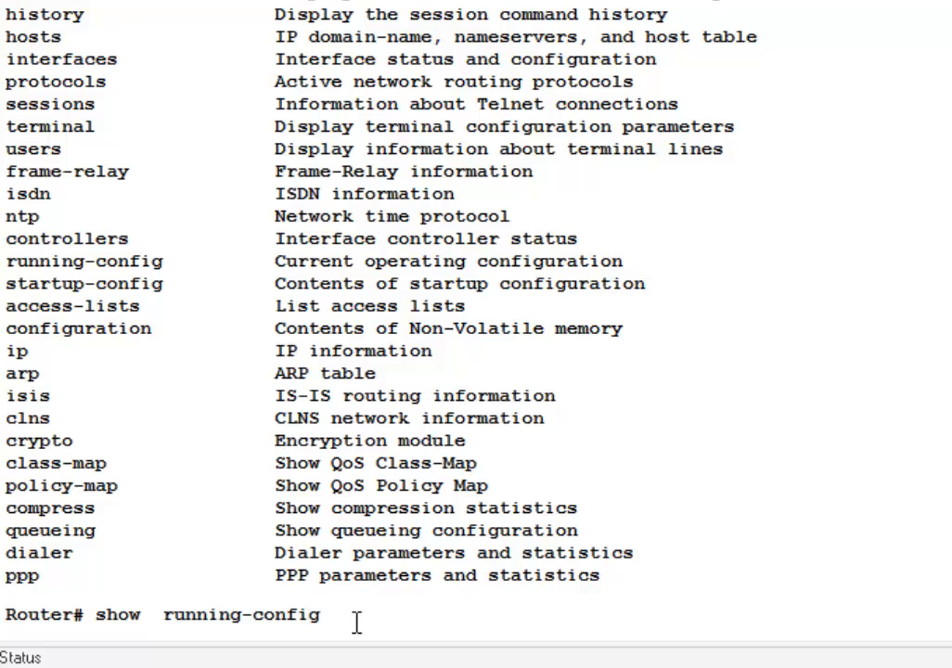
pyautogui.press('Return')
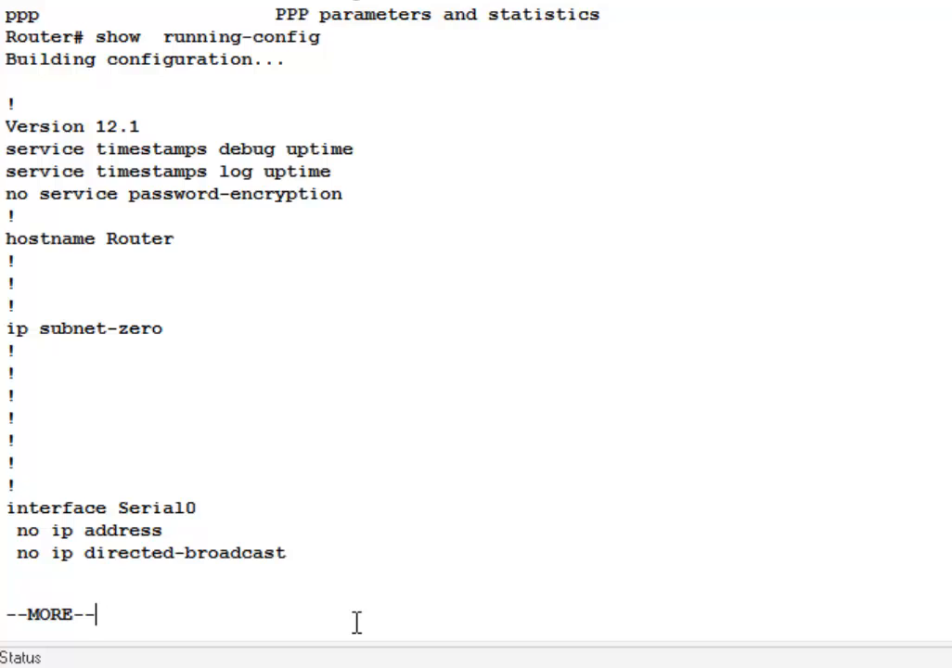
# Page through the running configuration to its end, back at Router#
pyautogui.press('space')
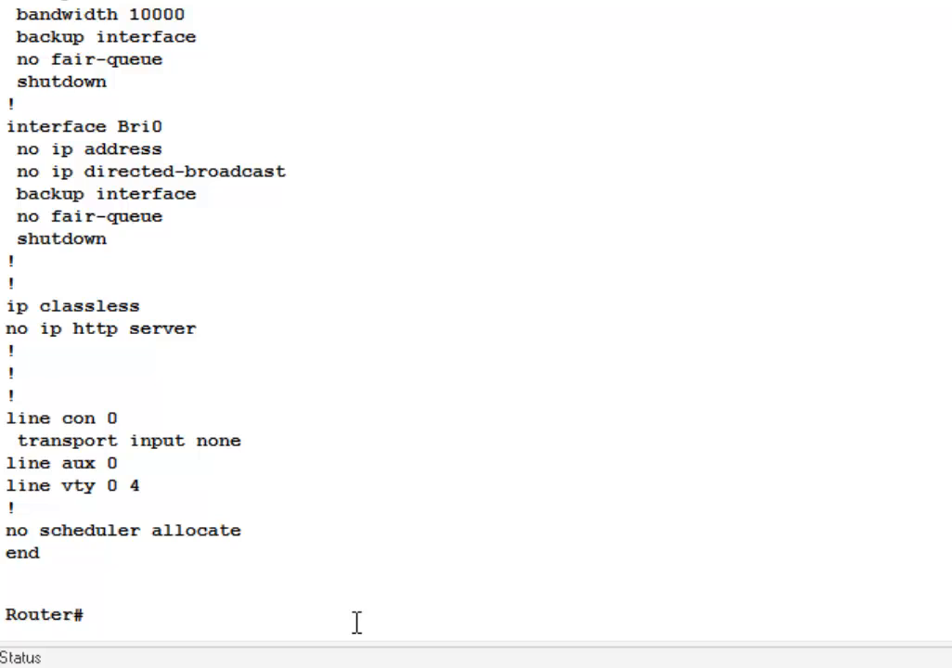
pyautogui.click(93, 615)
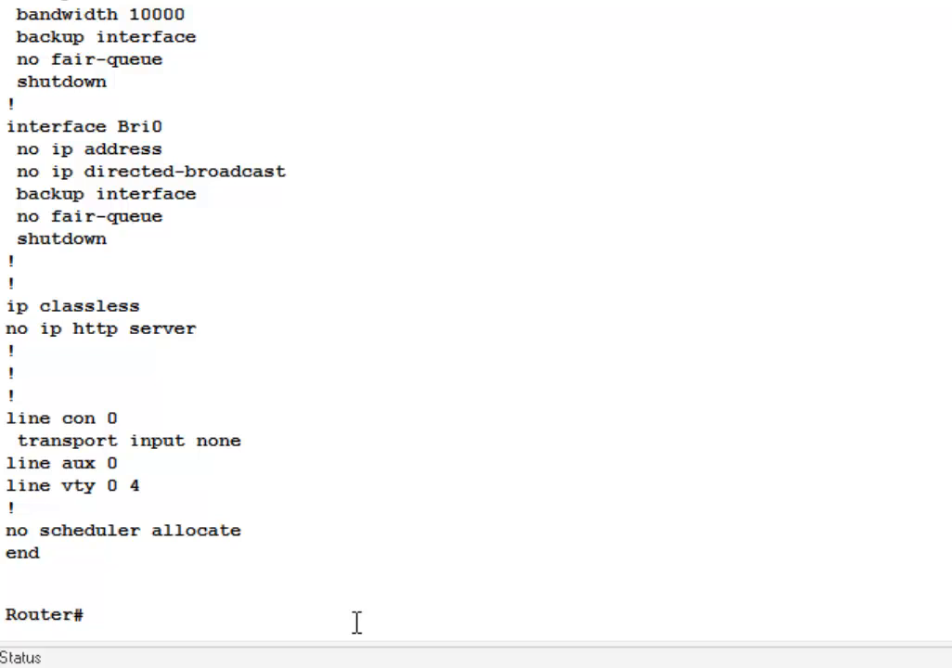
pyautogui.click(93, 614)
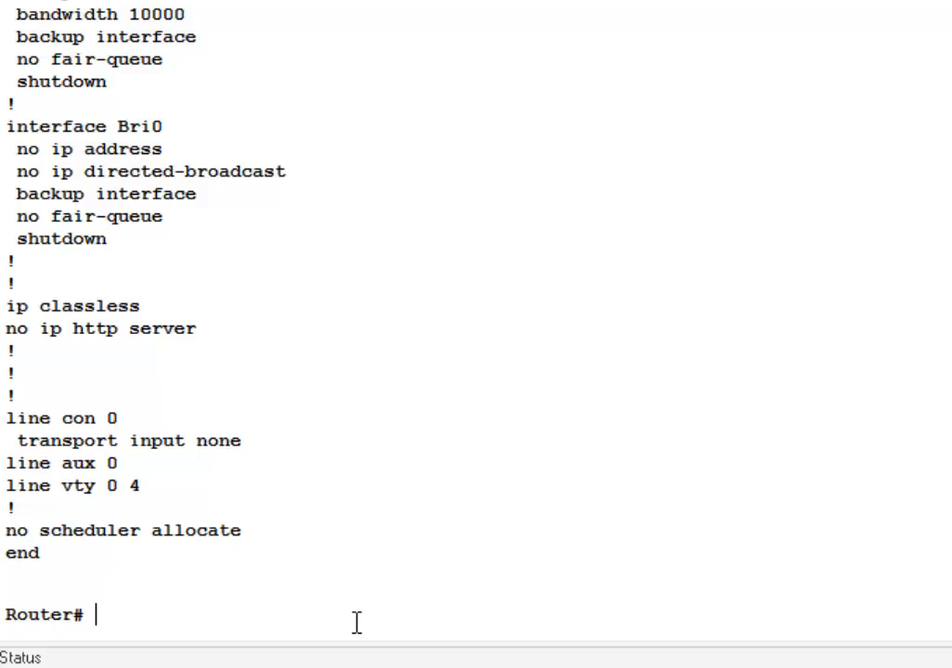
# Run show startup-config, which reports non-volatile configuration memory is not present
pyautogui.write('show star')
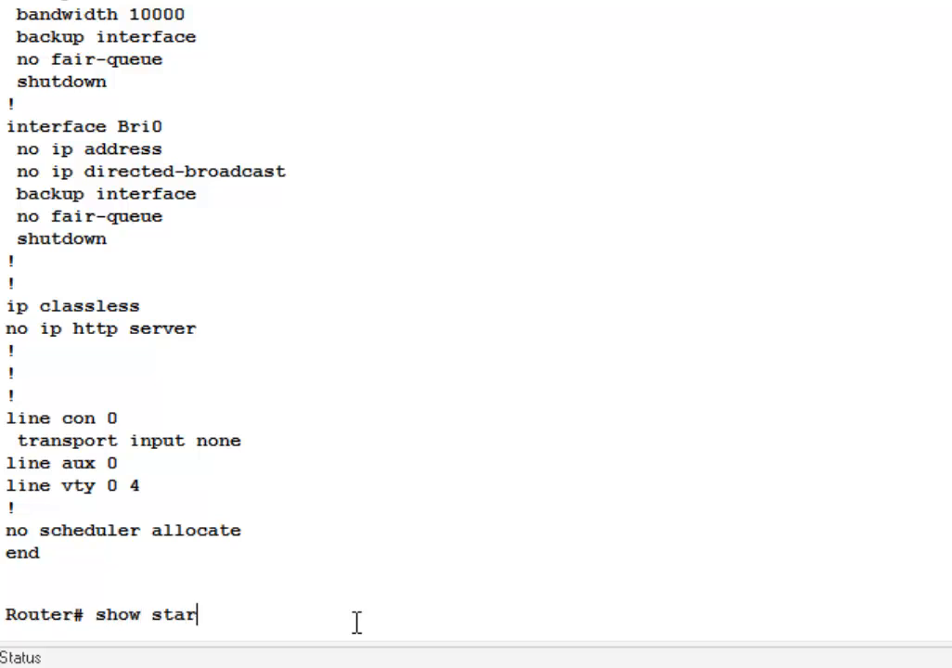
pyautogui.write('tup-')
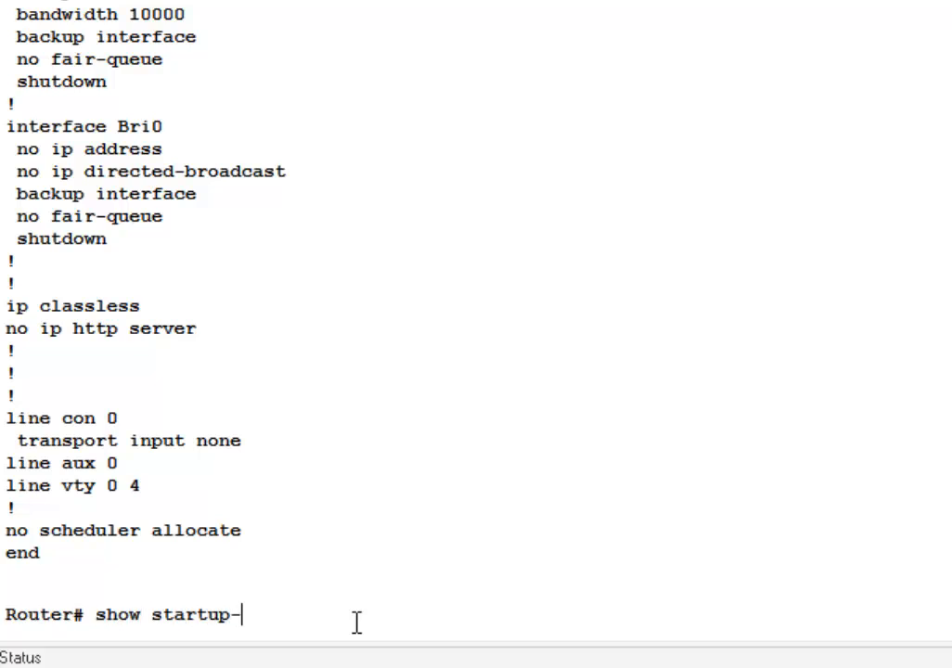
pyautogui.write('config')
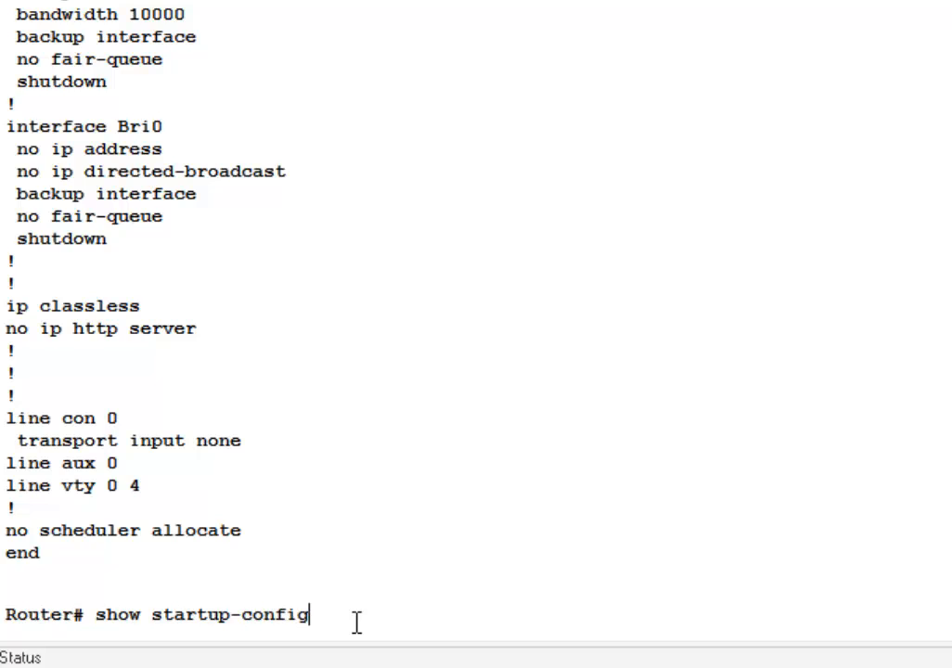
pyautogui.press('Return')
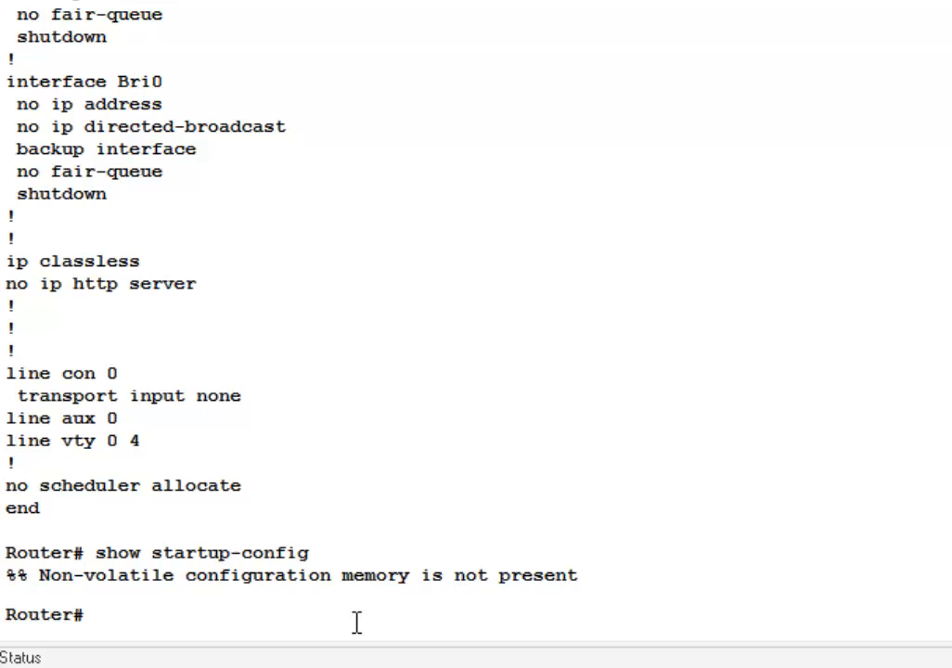
# Begin typing show run at the Router# prompt
pyautogui.click(84, 614)
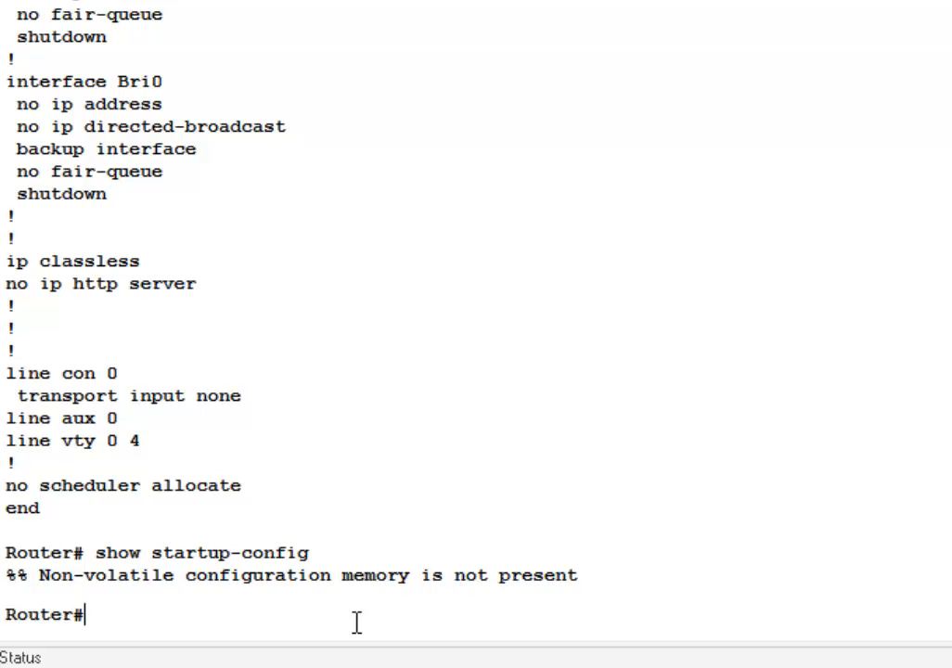
pyautogui.write('show')
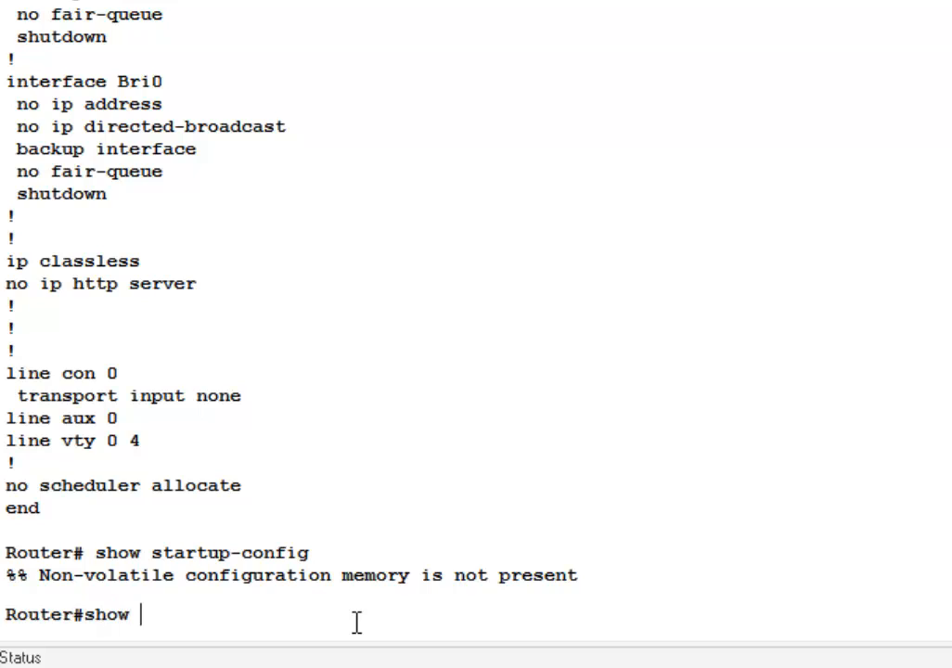
pyautogui.write('run')
pyautogui.write('sh')
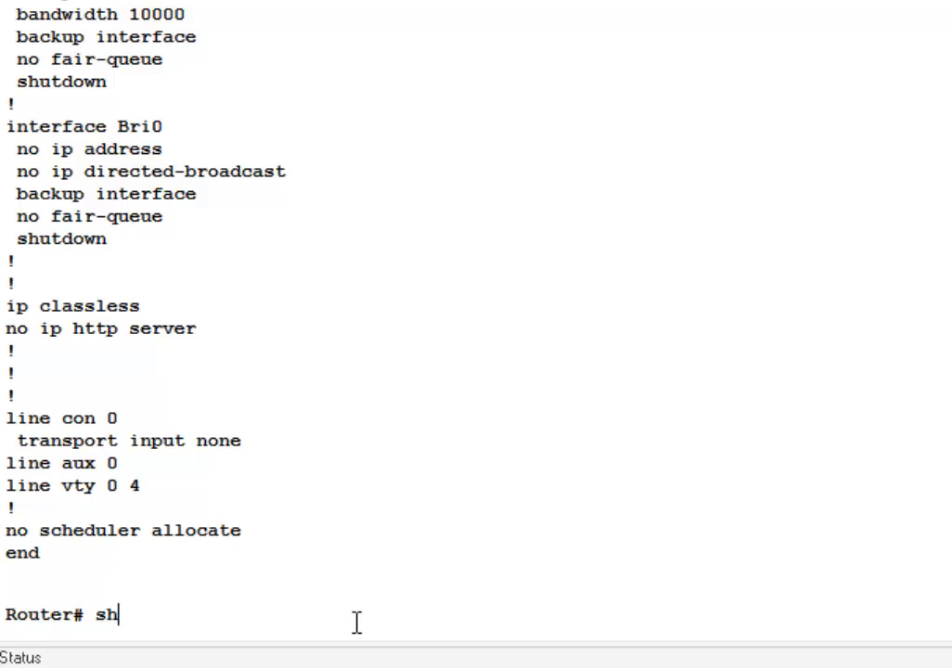
pyautogui.write('ow run')
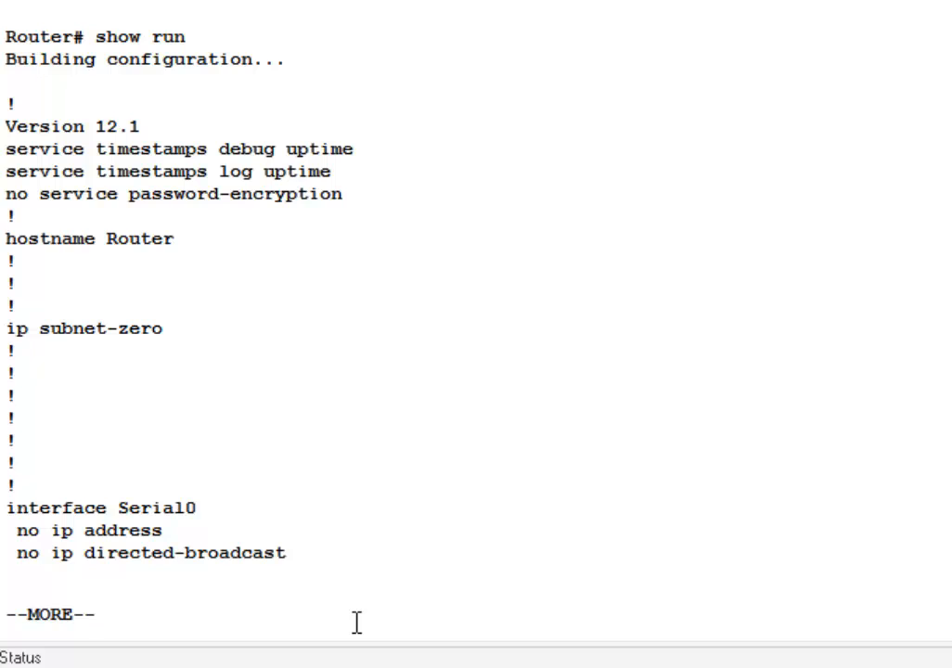
pyautogui.press('space')
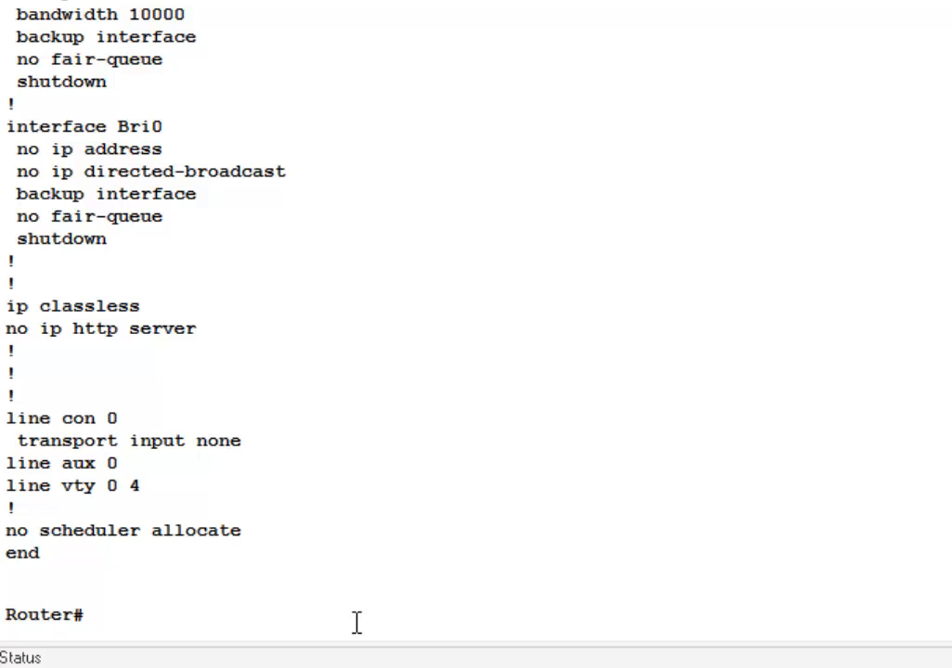
pyautogui.click(92, 614)
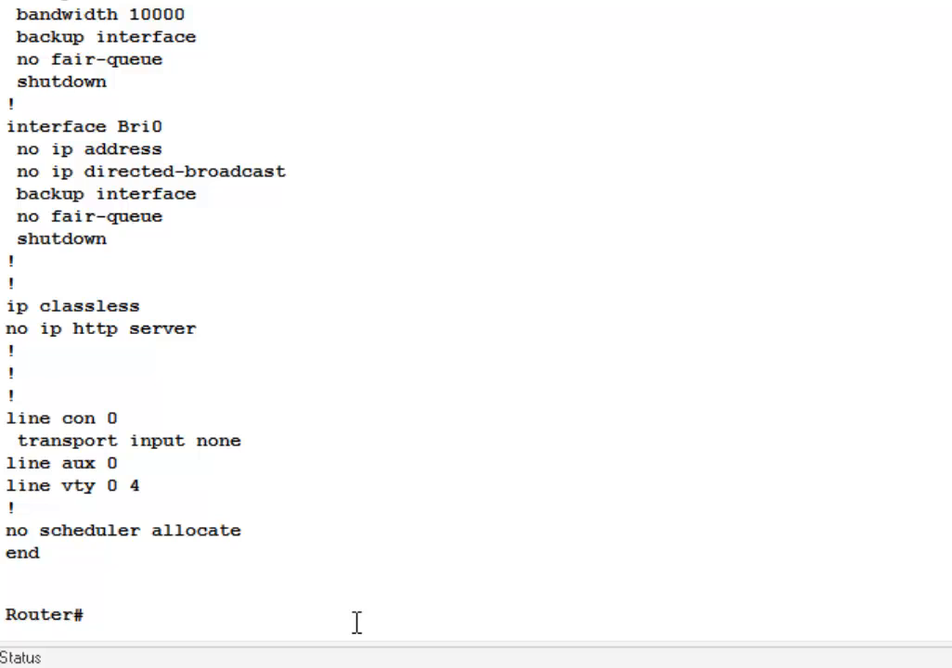
# Run copy running-config startup-config, accepting the default filename until Building configuration [OK]
pyautogui.write('cop')
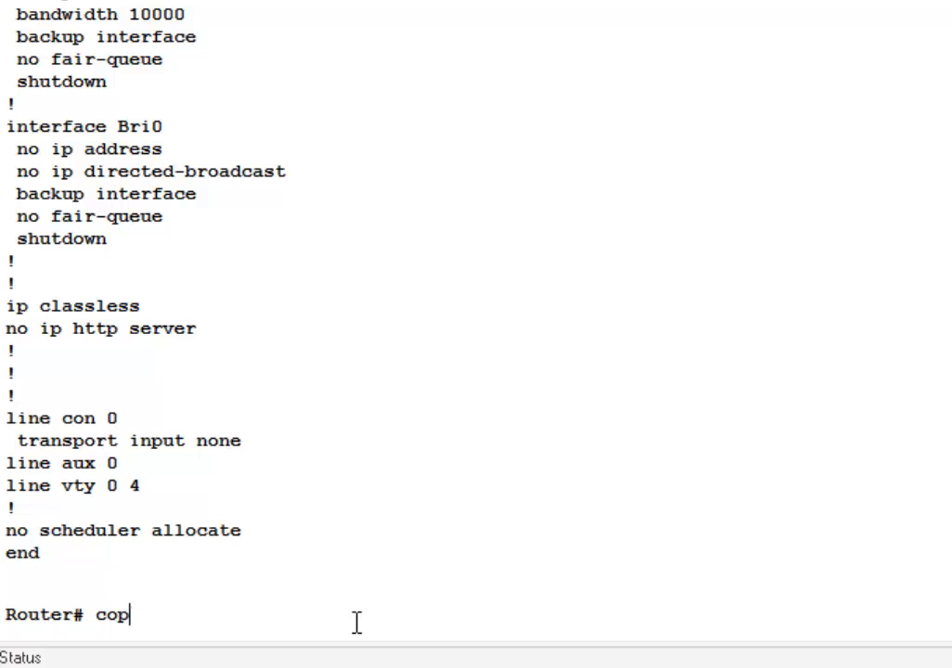
pyautogui.write('y')
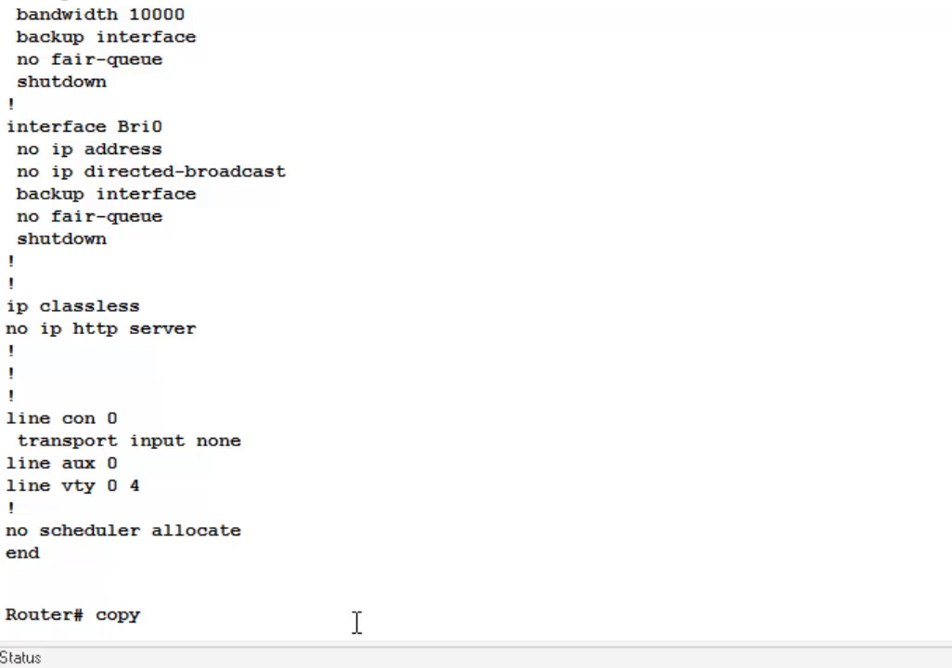
pyautogui.write('running-config')
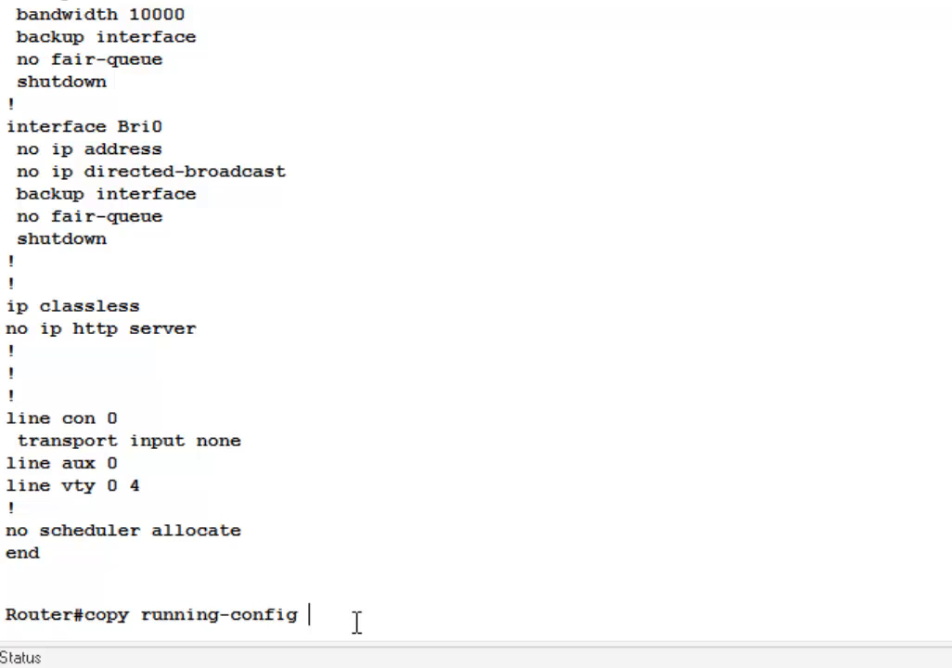
pyautogui.write('startup-config')
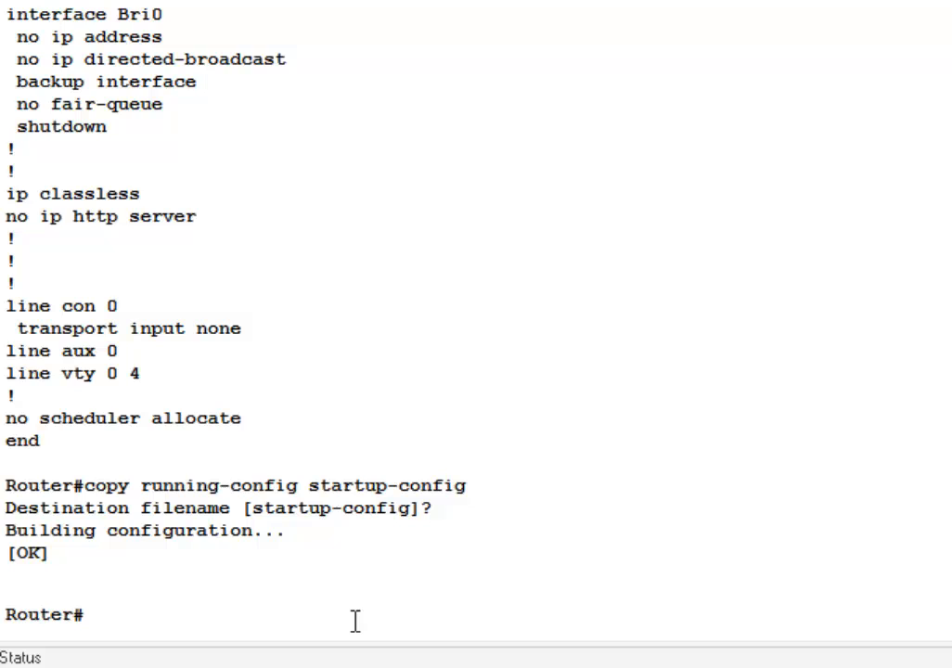
pyautogui.click(83, 614)
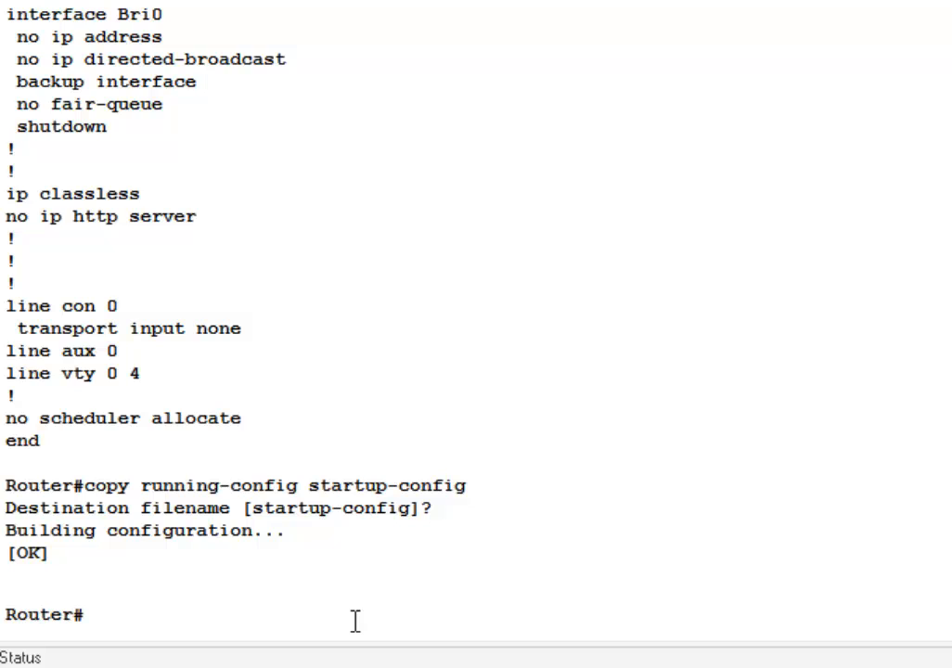
pyautogui.click(81, 615)
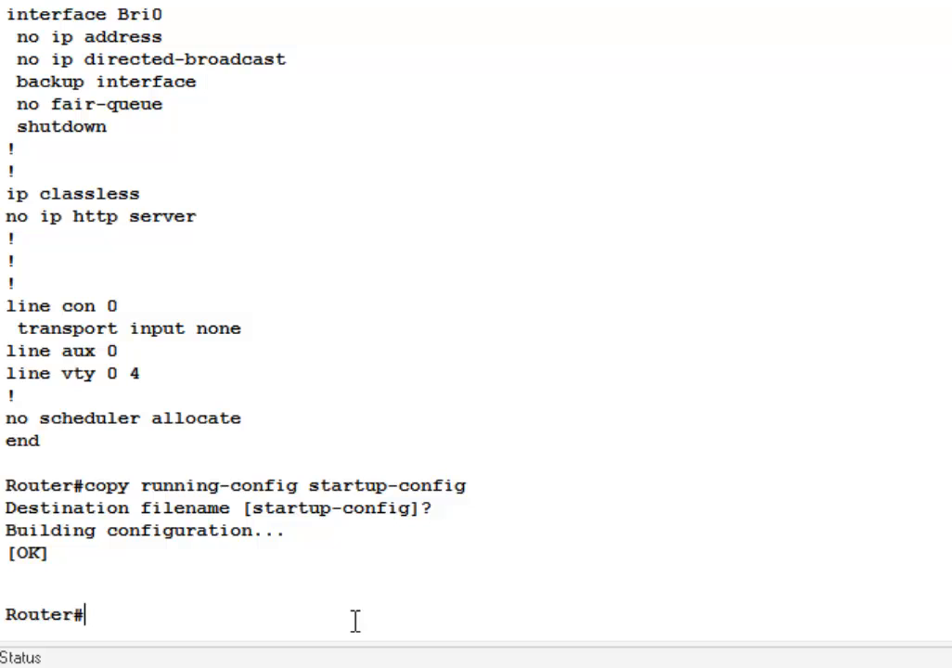
pyautogui.moveTo(186, 520)
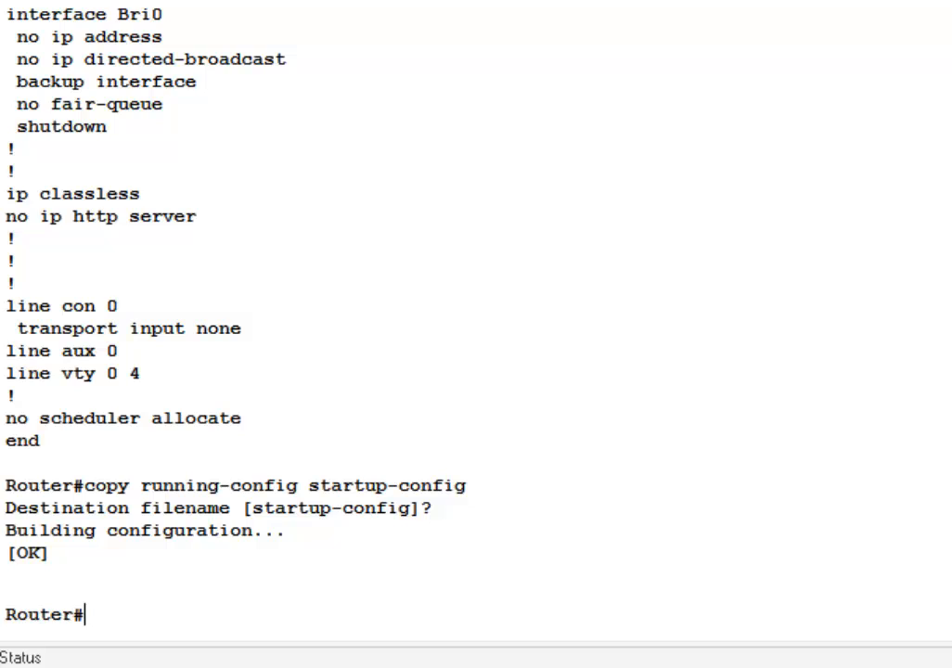
# Exit the console session and press Return to start a fresh one
pyautogui.write('exit')
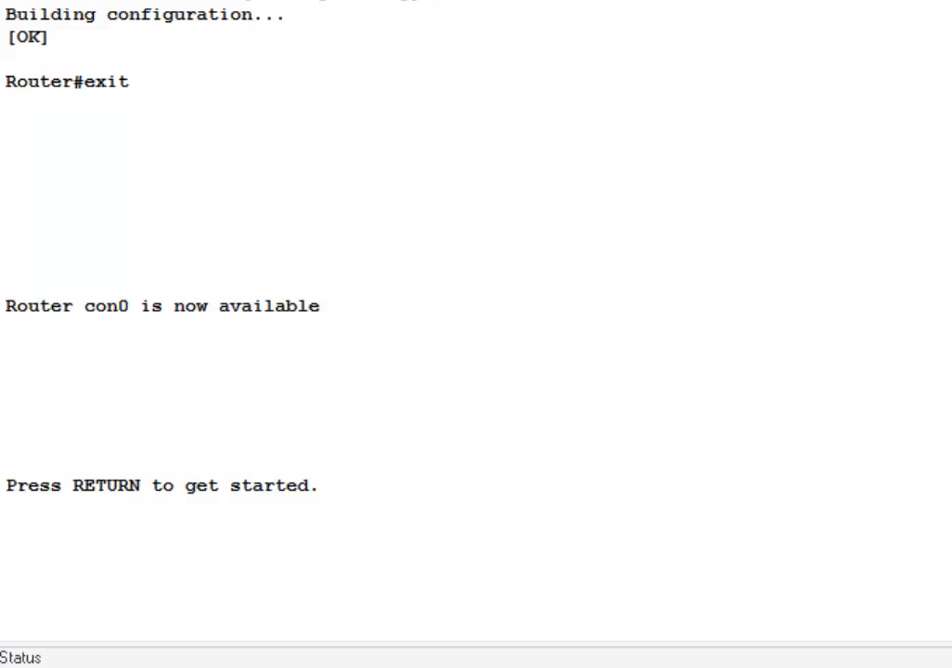
pyautogui.press('Return')
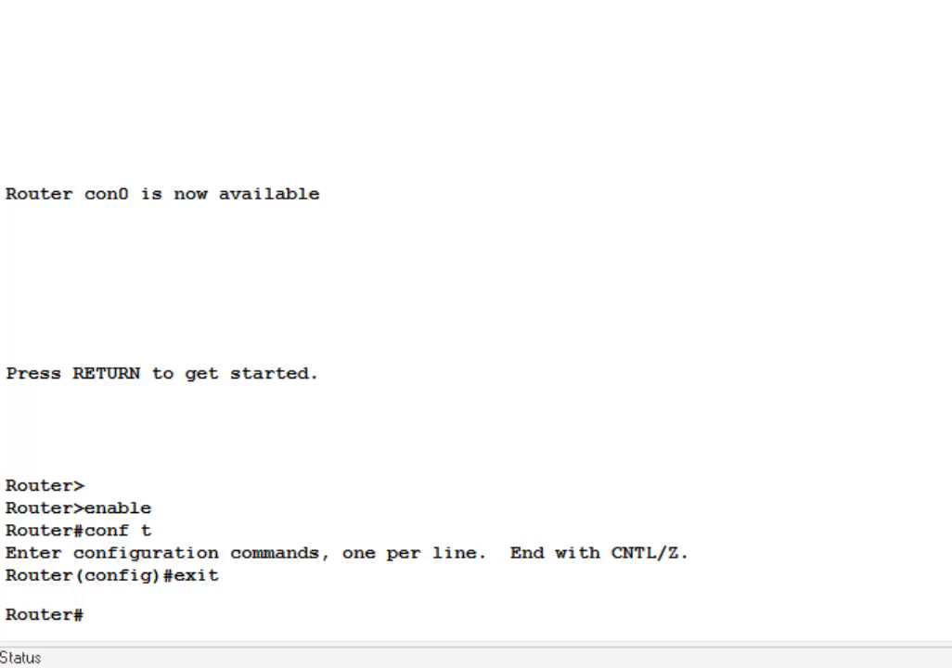
# List the session's earlier commands with show history, then enter show clock for the router time
pyautogui.write('show')
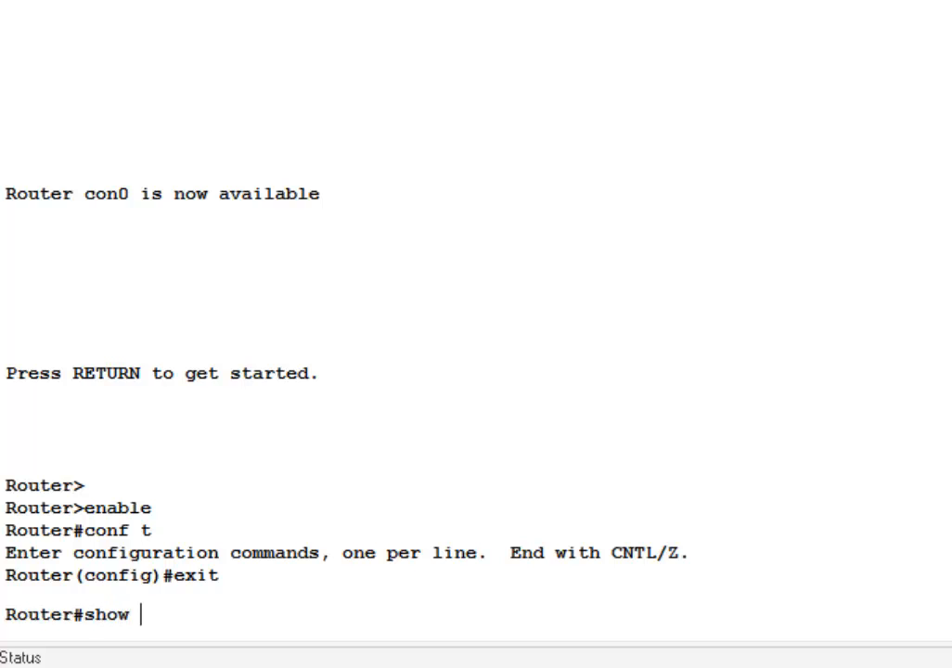
pyautogui.write('history')
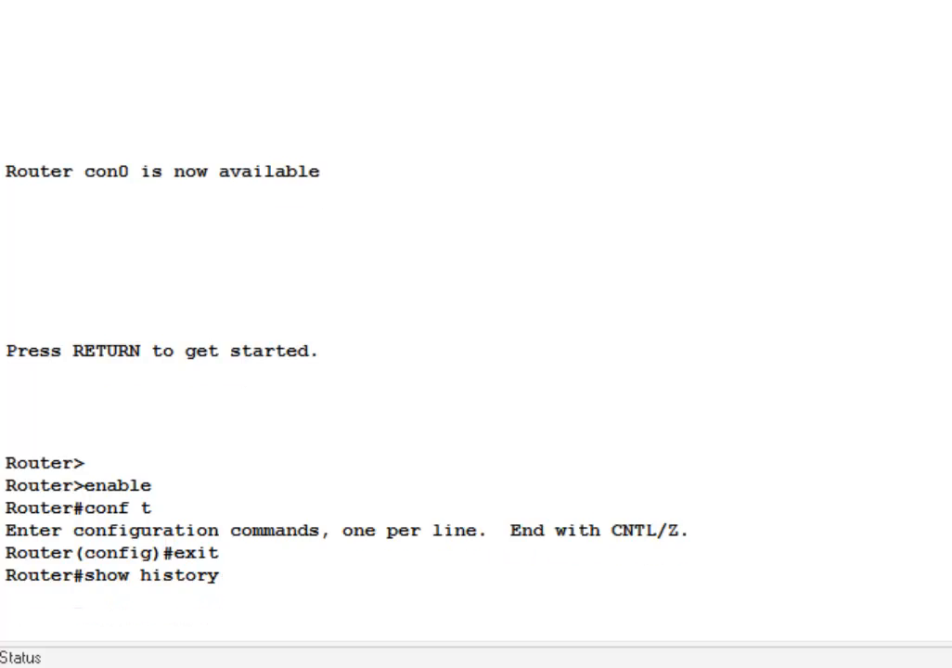
pyautogui.press('Return')
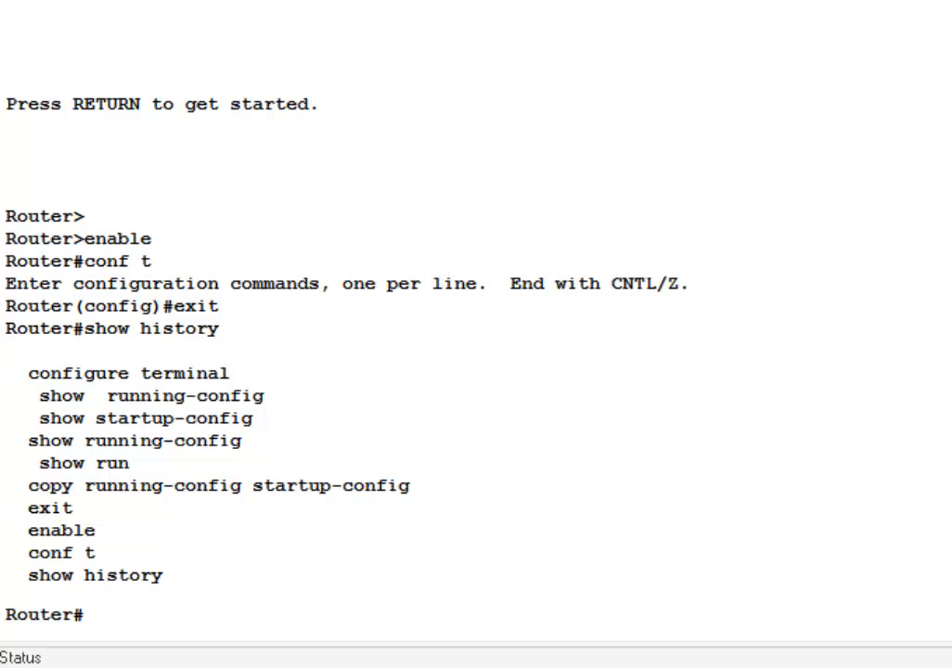
pyautogui.write('show clock')
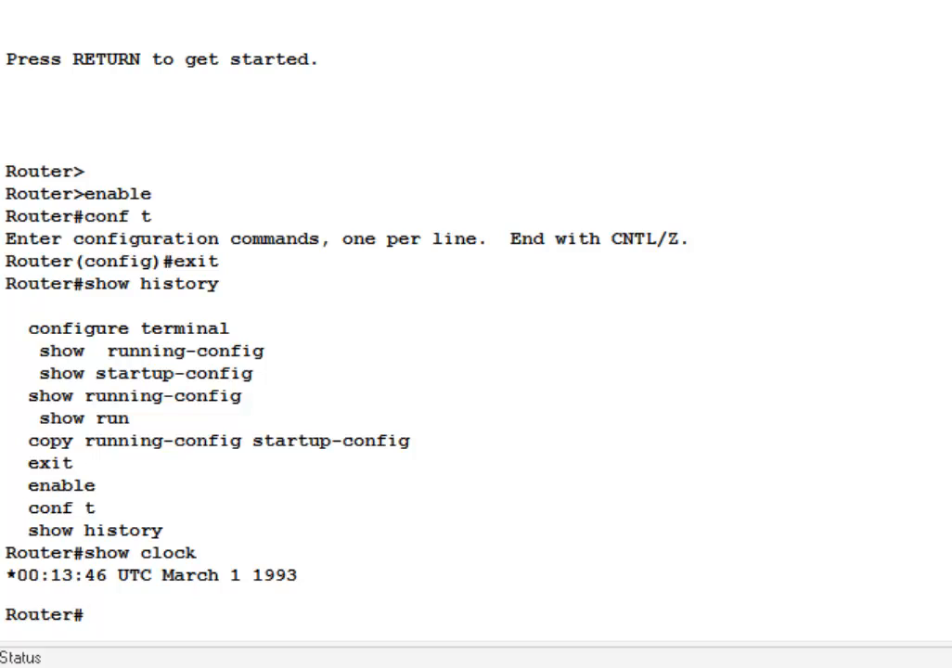
# Run show protocols, confirming IP routing is enabled and all interfaces are administratively down
pyautogui.write('show prot')
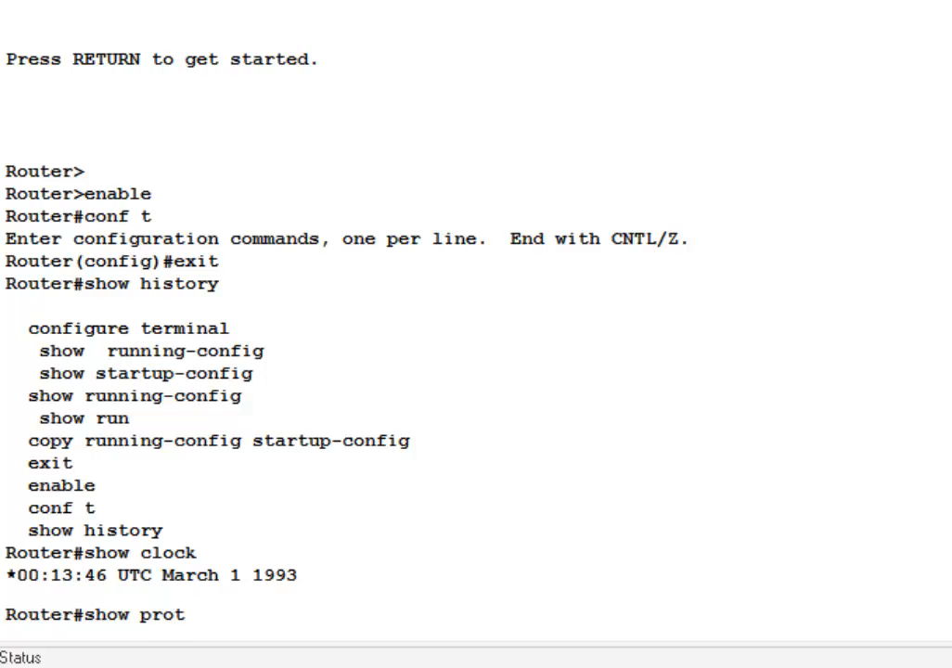
pyautogui.write('ocols')
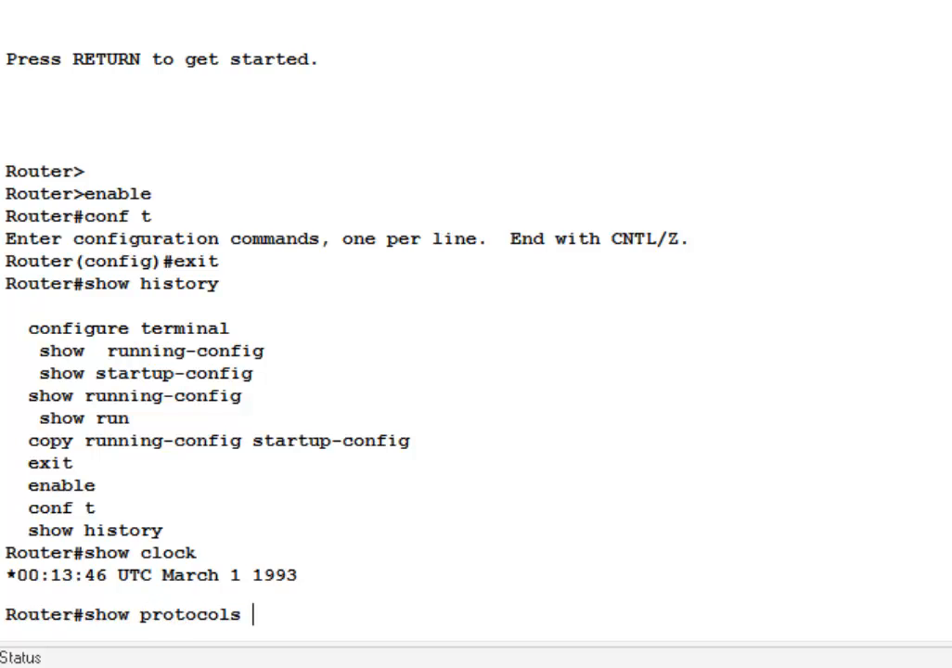
pyautogui.press('Return')
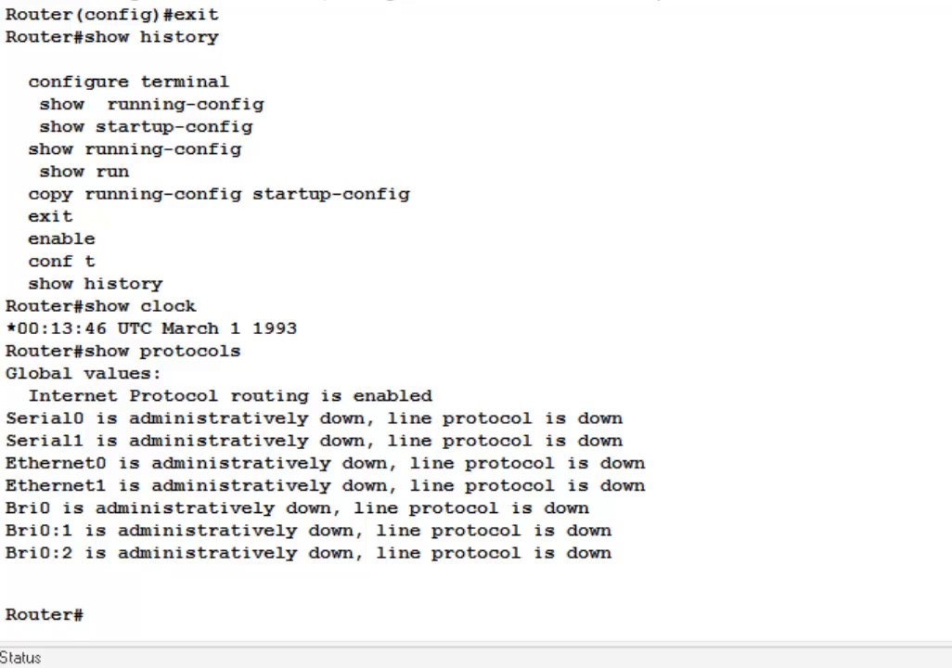
# Display the privileged-mode help list with ?, then scroll through the show ? options
pyautogui.write('?')
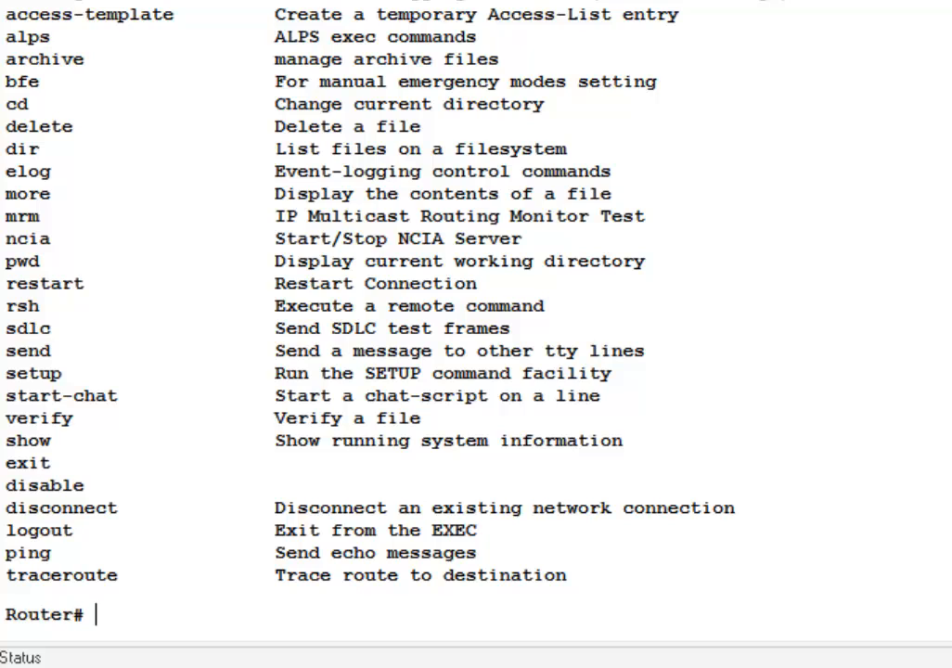
pyautogui.write('show ?')
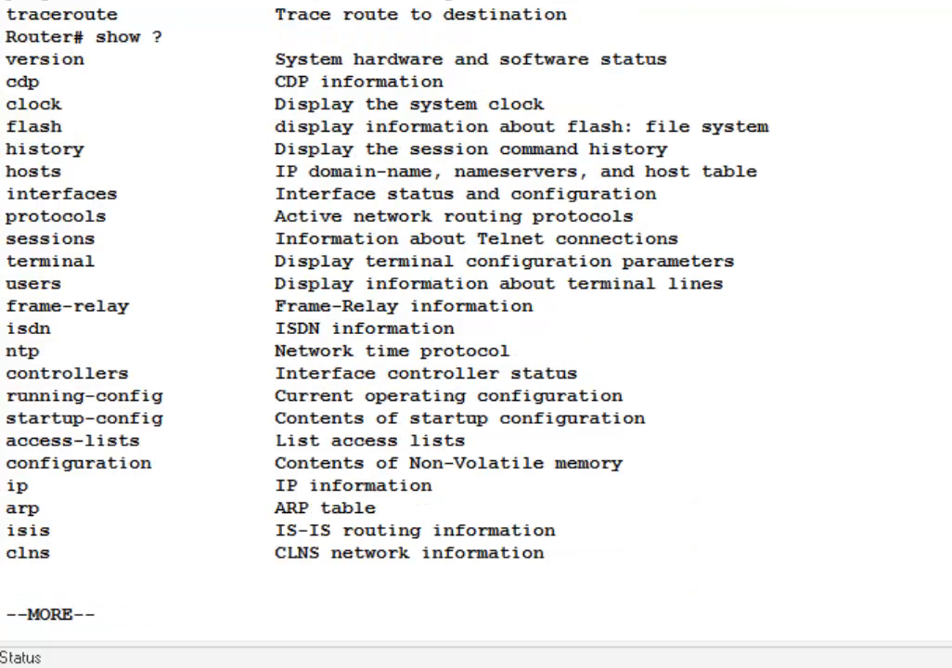
pyautogui.scroll(-3)
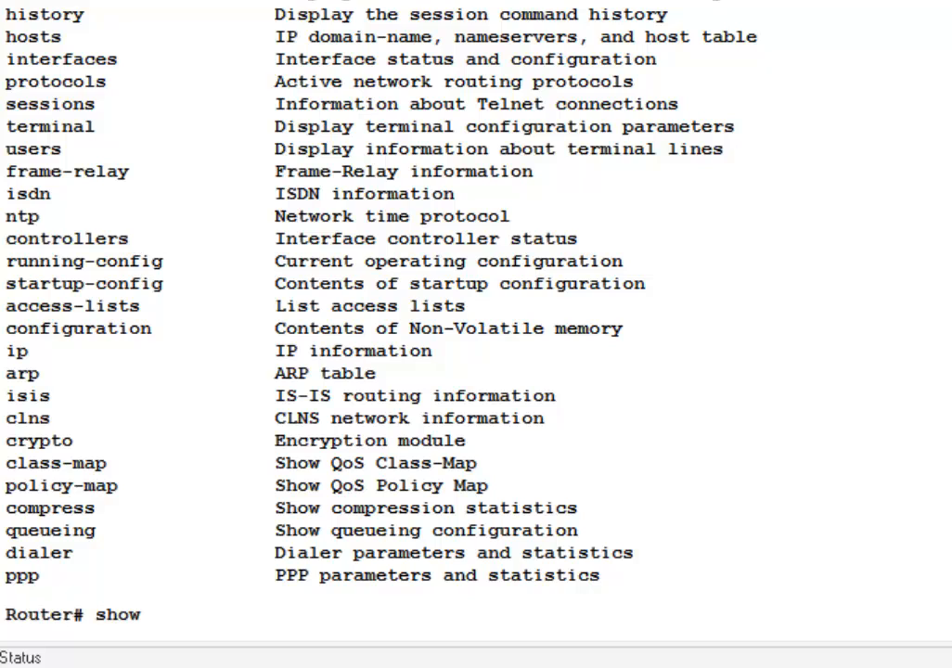